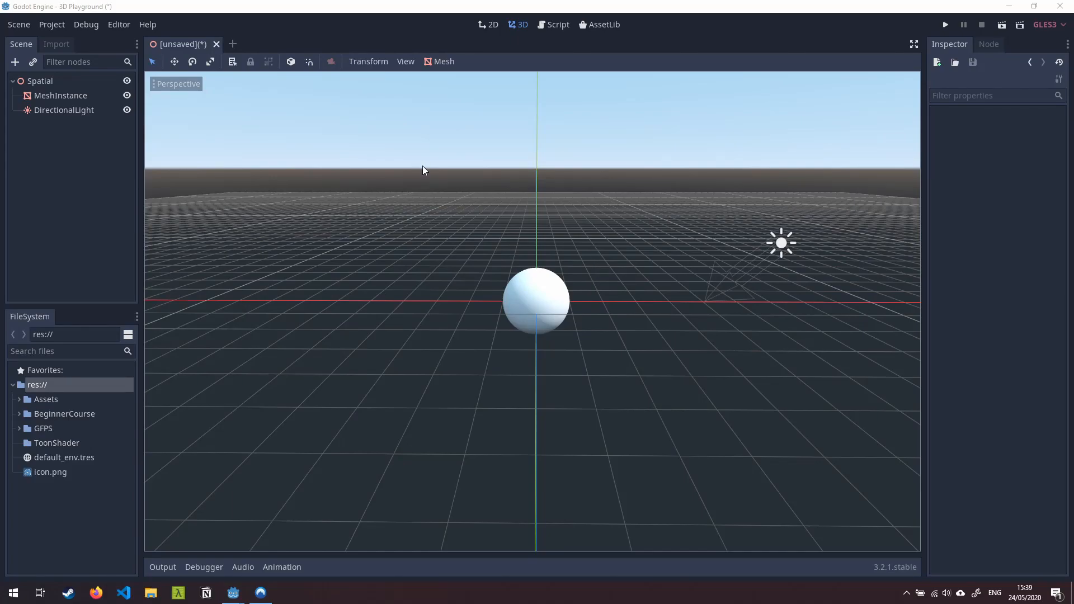
Select the sphere MeshInstance to show its empty material slot in the Inspector.
{"action": "left_click", "coordinate": [60, 95]}
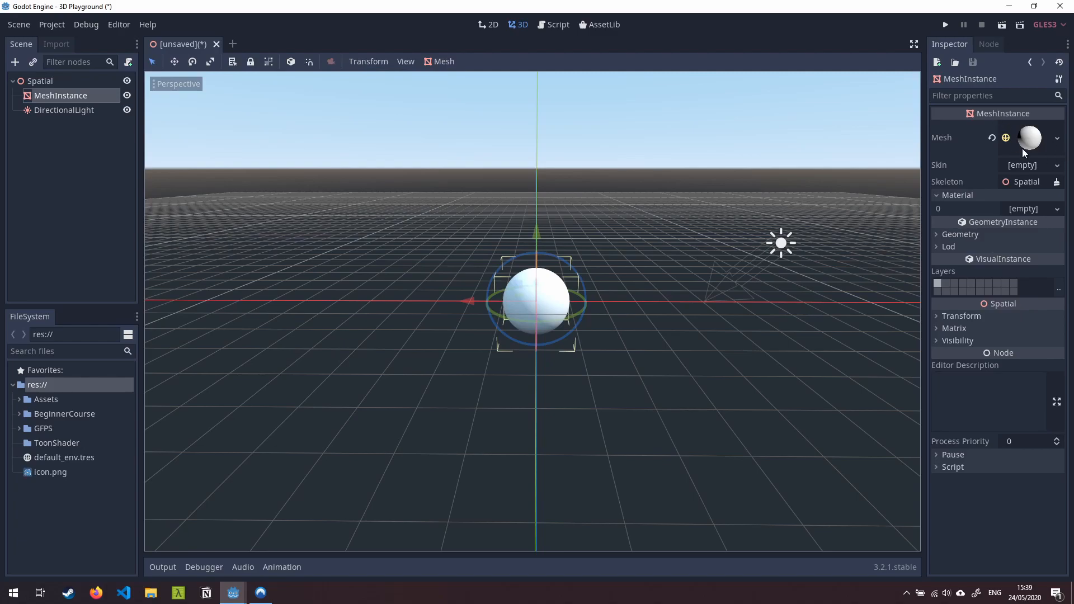
{"action": "left_click", "coordinate": [63, 110]}
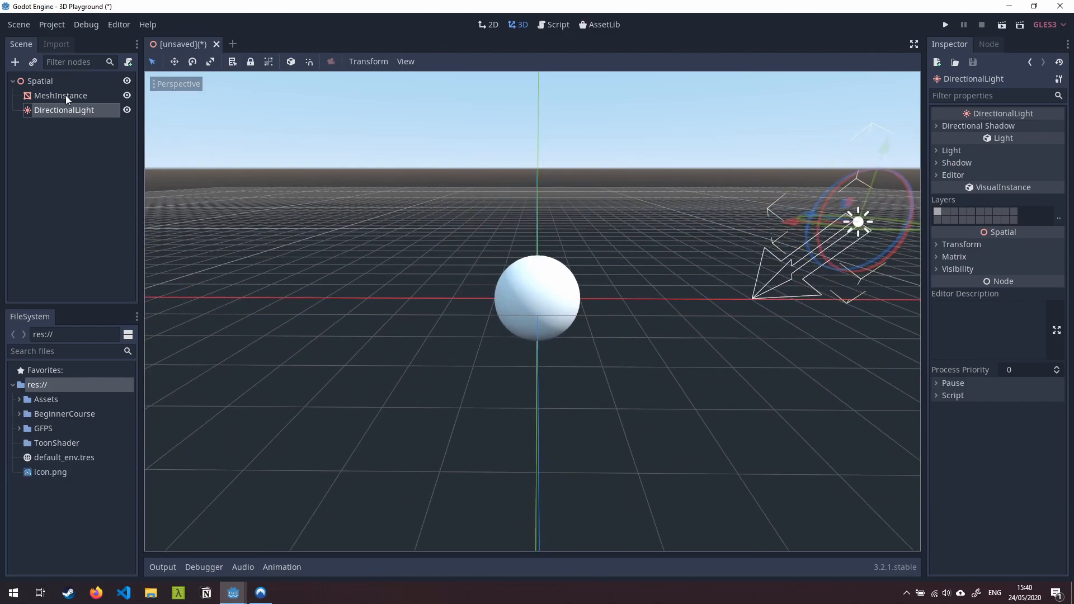
{"action": "left_click", "coordinate": [61, 95]}
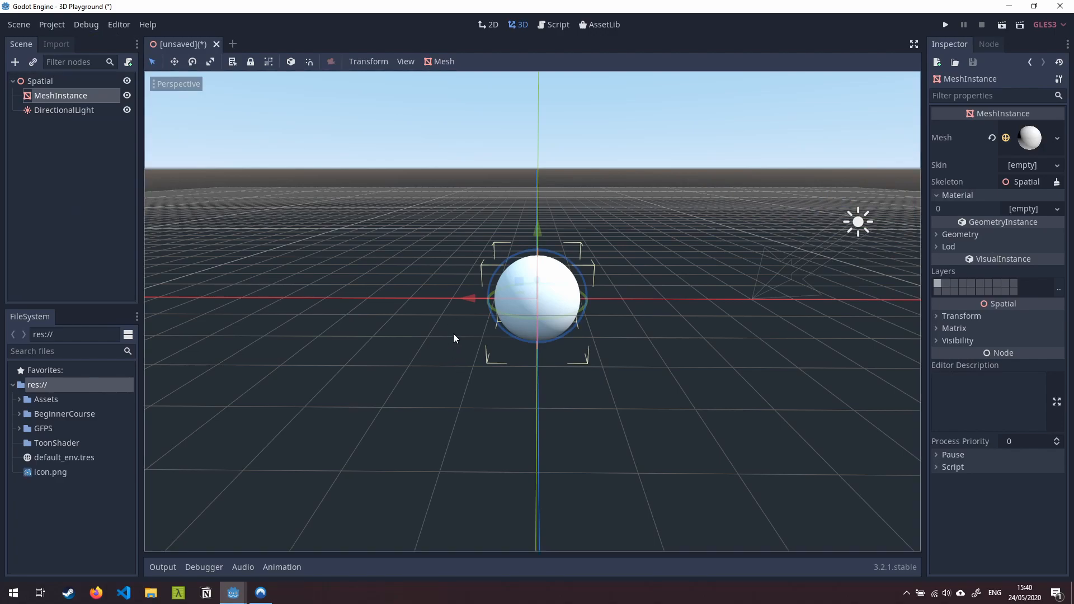
{"action": "mouse_move", "coordinate": [1047, 262]}
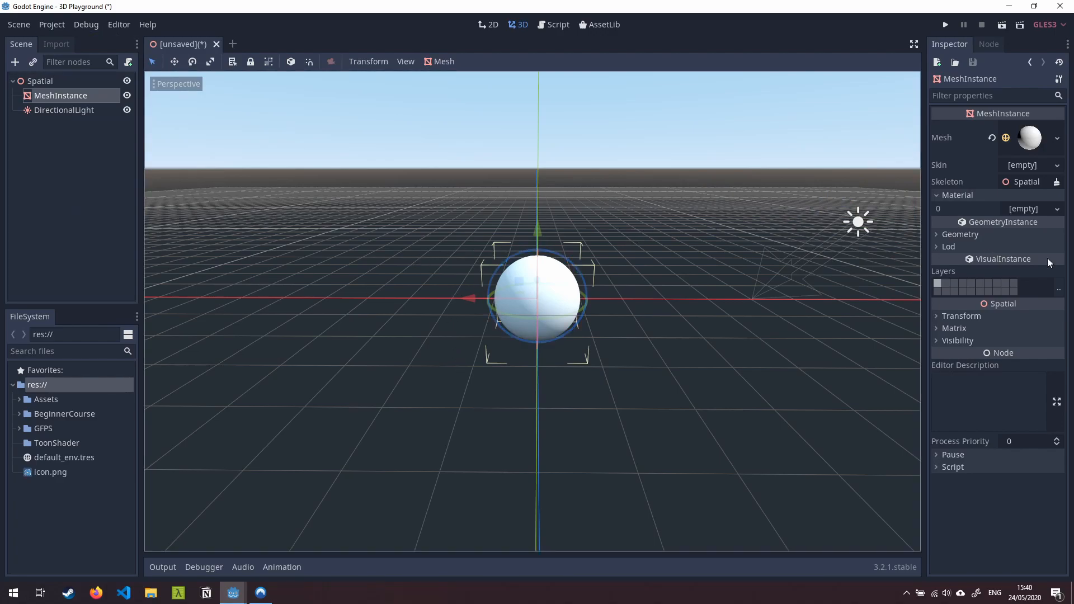
{"action": "mouse_move", "coordinate": [980, 202]}
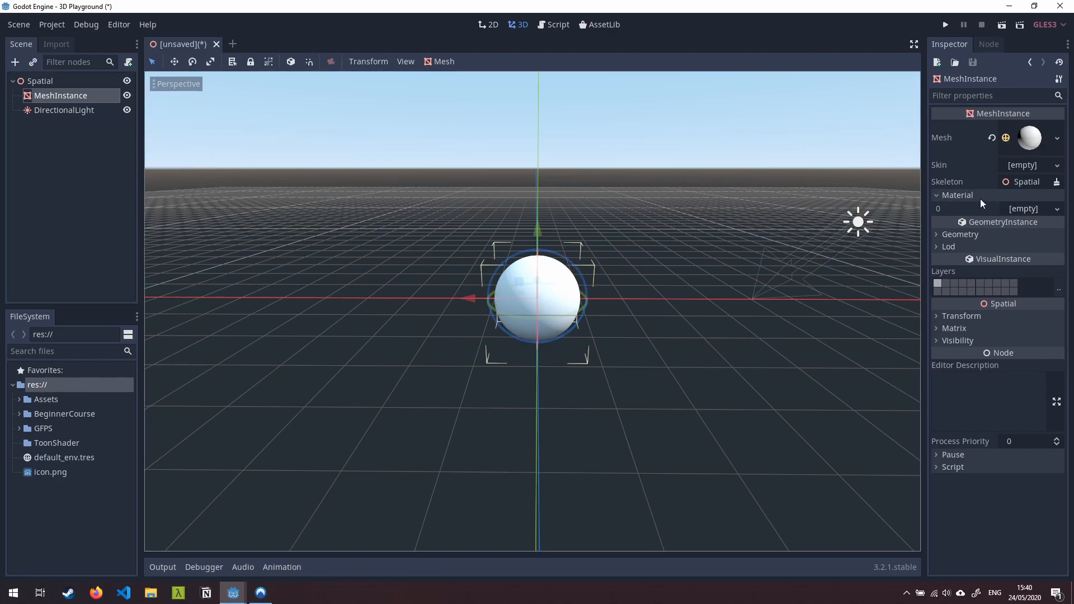
Assign a New SpatialMaterial to the sphere's material slot 0 and expand its settings.
{"action": "left_click", "coordinate": [1030, 208]}
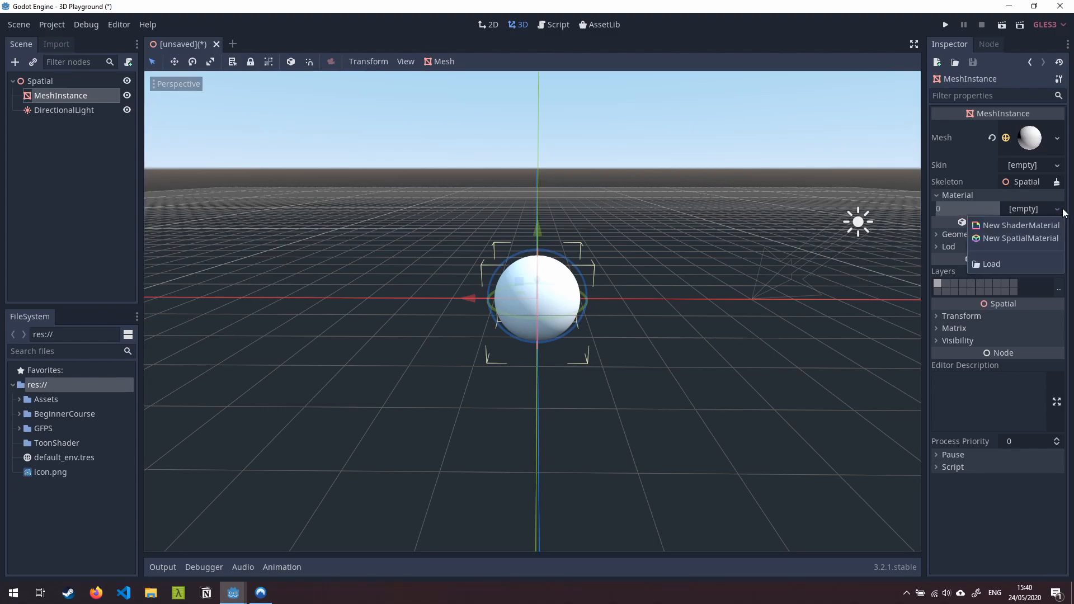
{"action": "mouse_move", "coordinate": [1028, 244]}
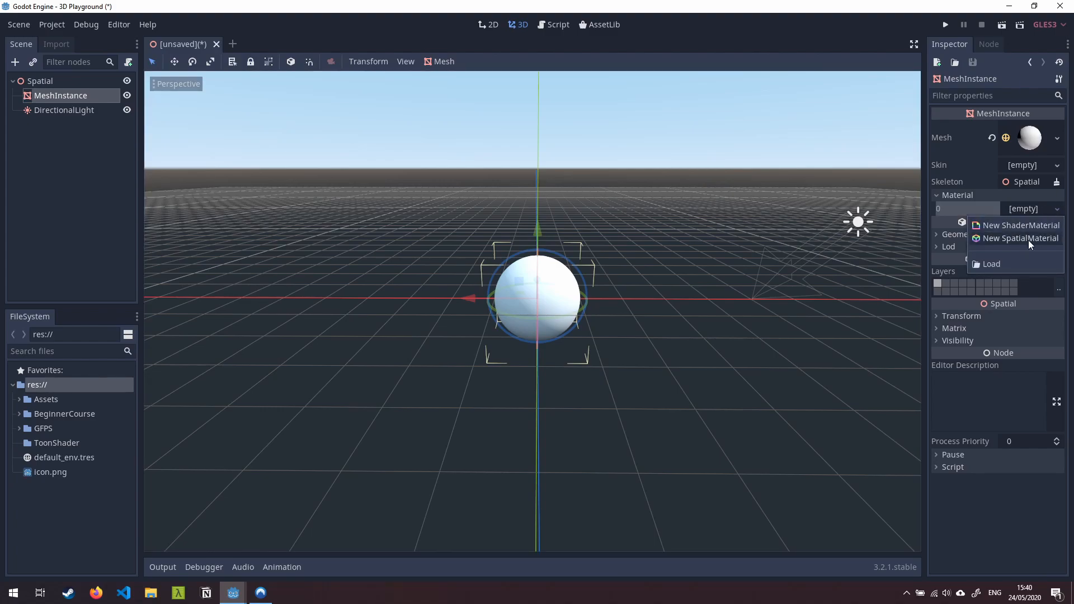
{"action": "left_click", "coordinate": [1020, 238]}
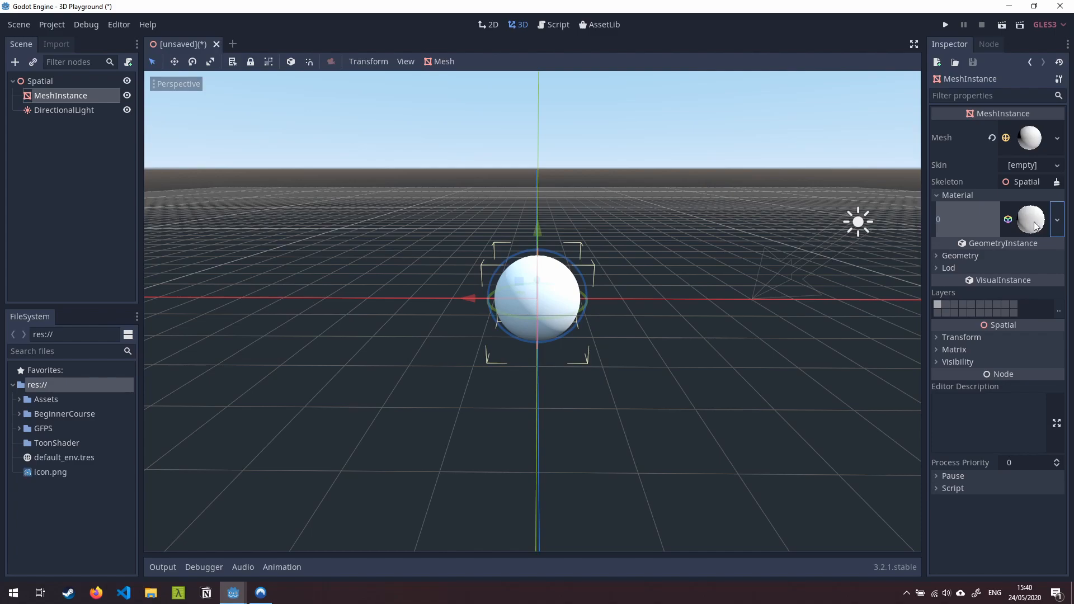
{"action": "left_click", "coordinate": [1028, 219]}
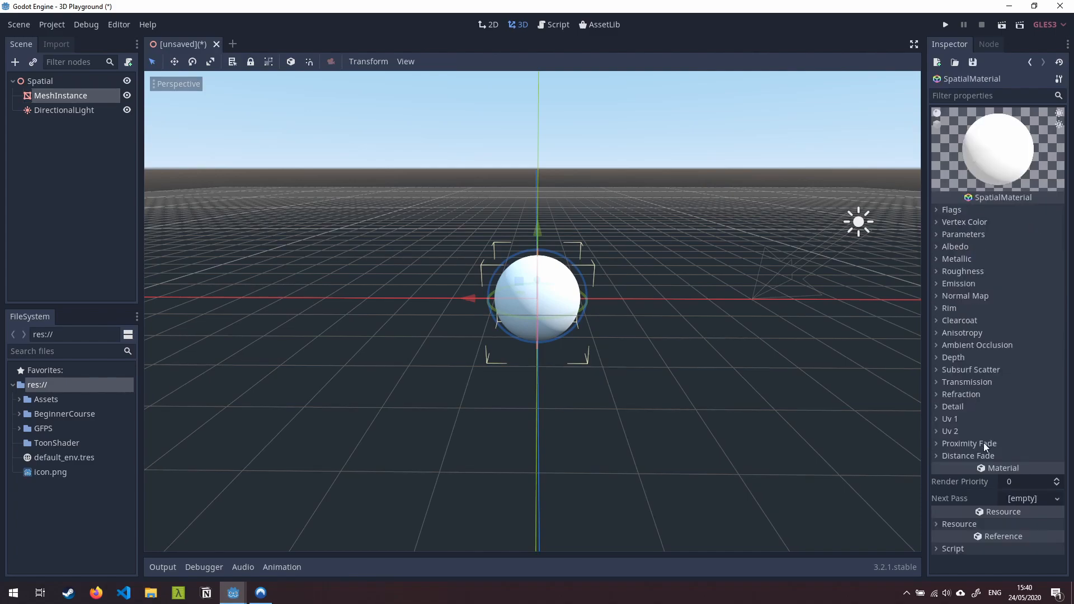
{"action": "mouse_move", "coordinate": [1045, 270]}
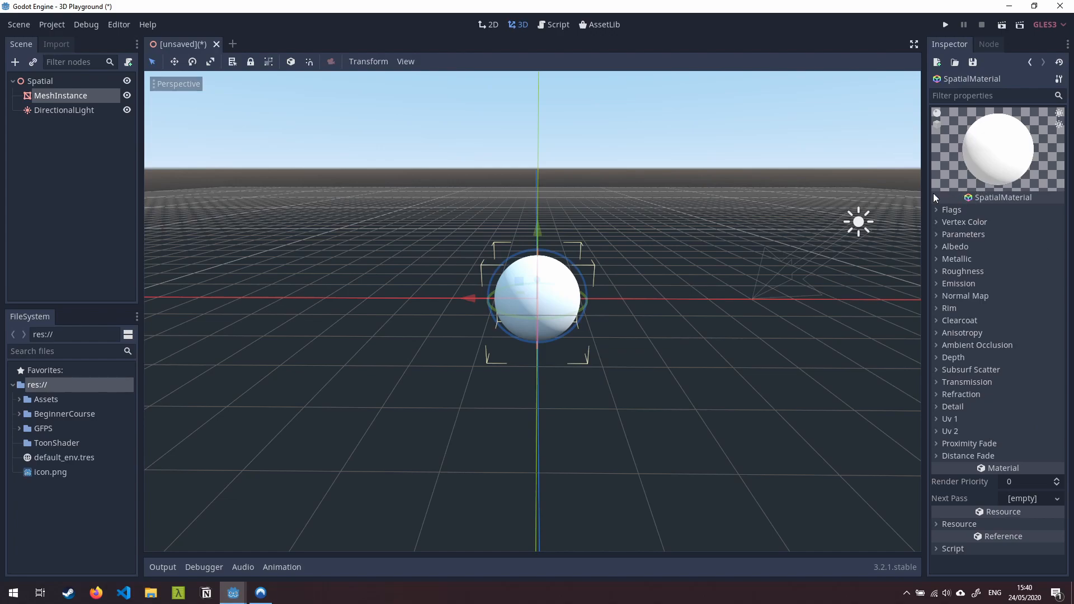
{"action": "mouse_move", "coordinate": [937, 237]}
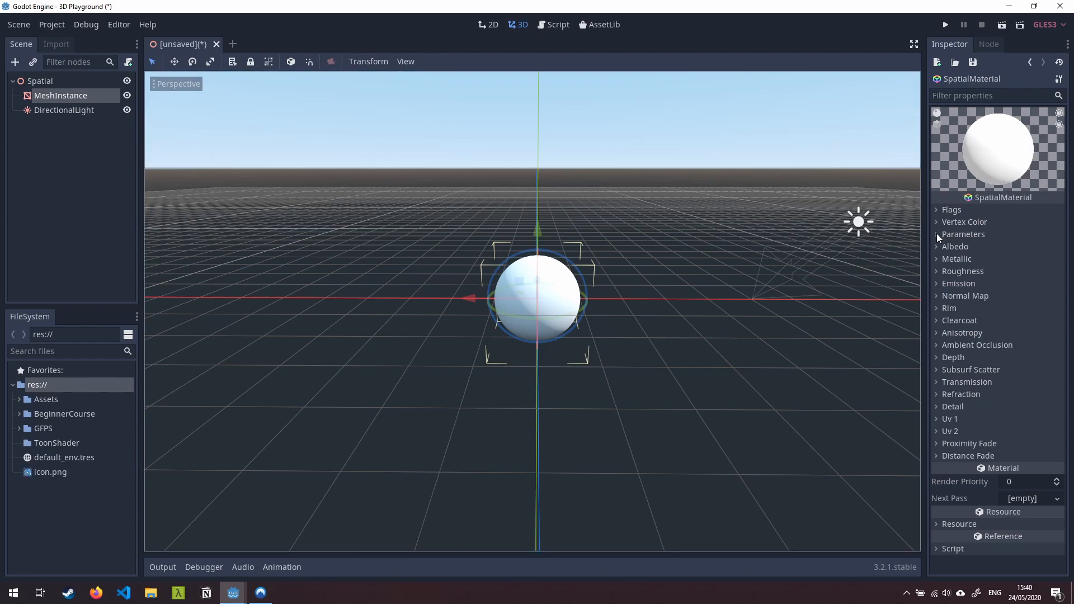
Under Parameters, set Diffuse Mode and Specular Mode both to Toon.
{"action": "left_click", "coordinate": [963, 234]}
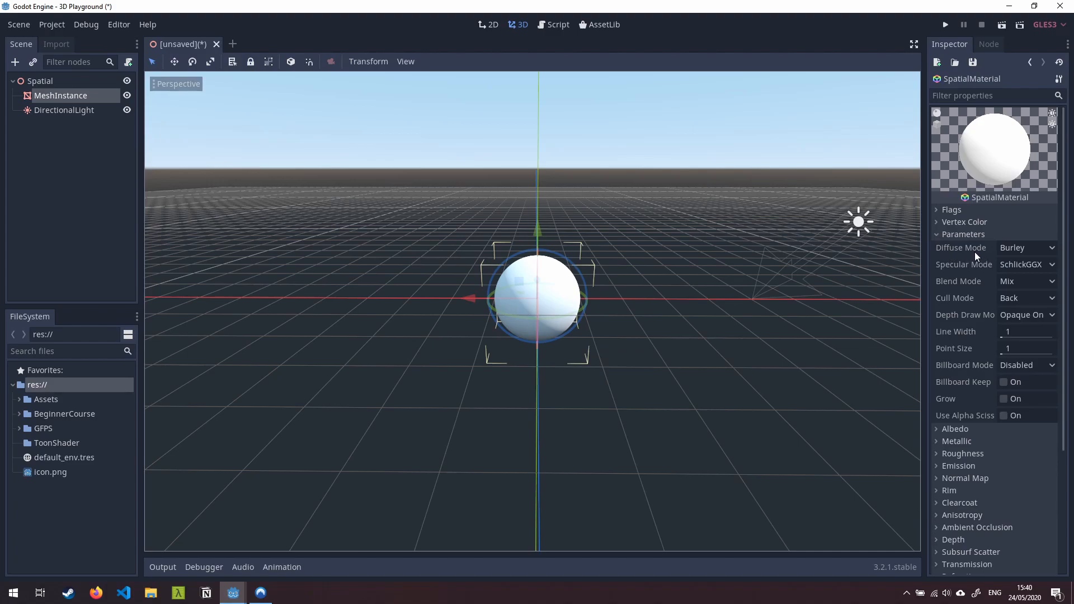
{"action": "left_click", "coordinate": [1024, 247]}
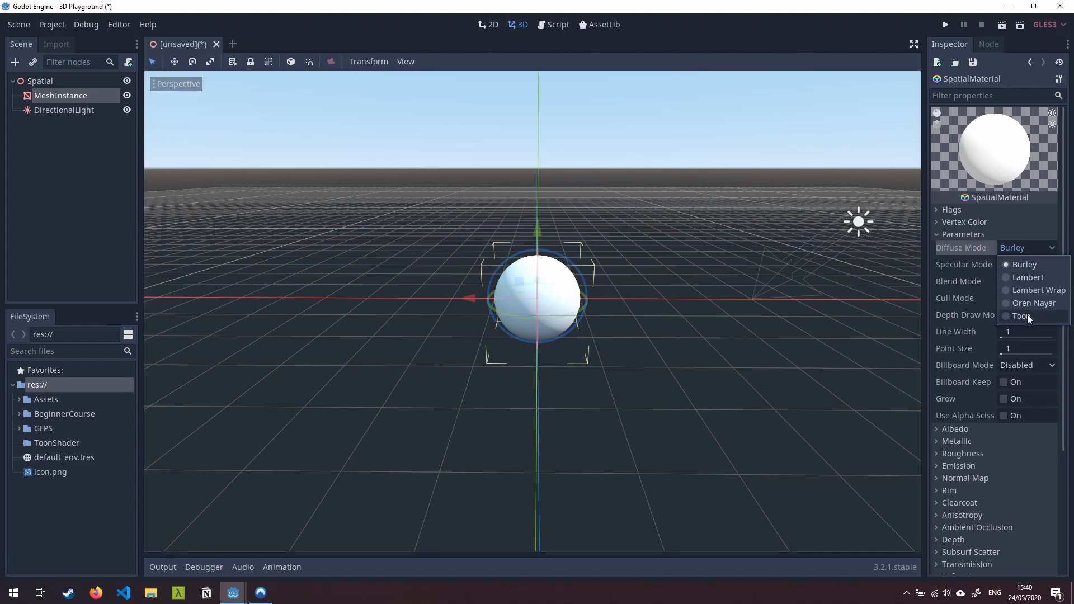
{"action": "left_click", "coordinate": [1022, 316]}
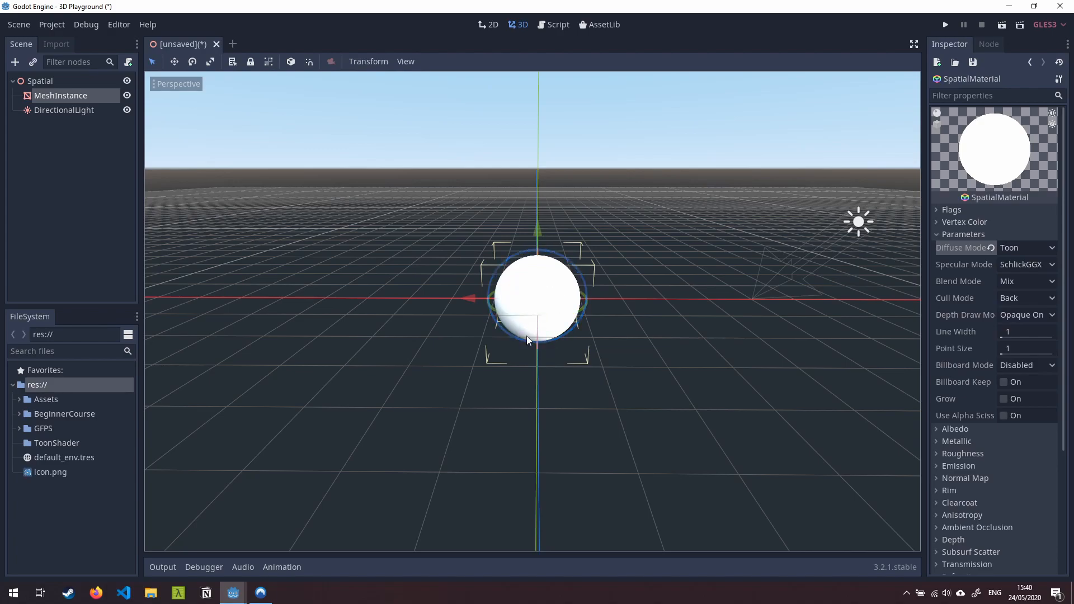
{"action": "mouse_move", "coordinate": [892, 296]}
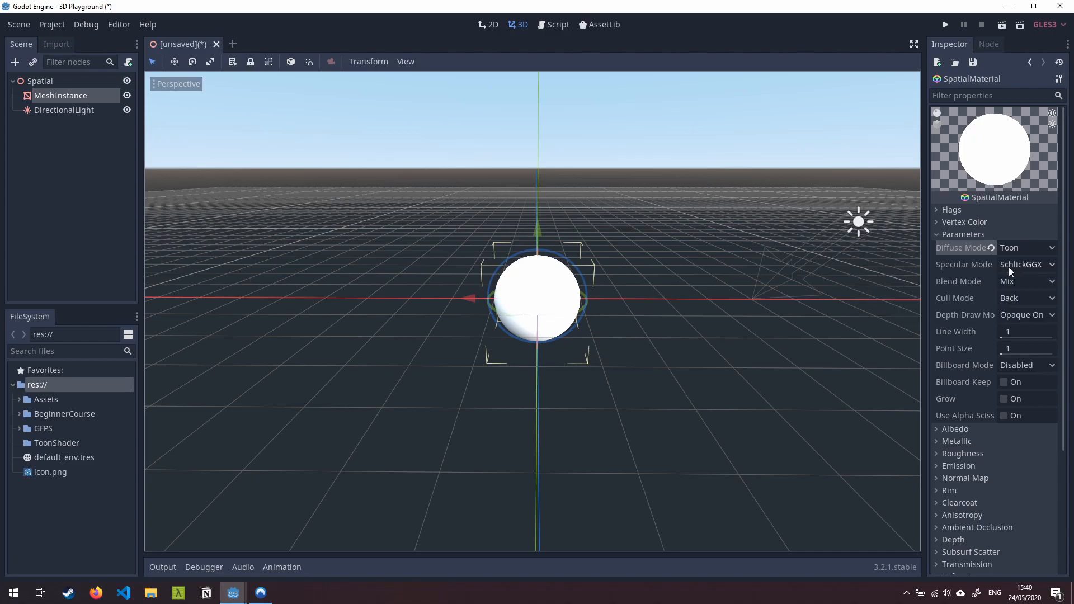
{"action": "left_click", "coordinate": [1025, 265]}
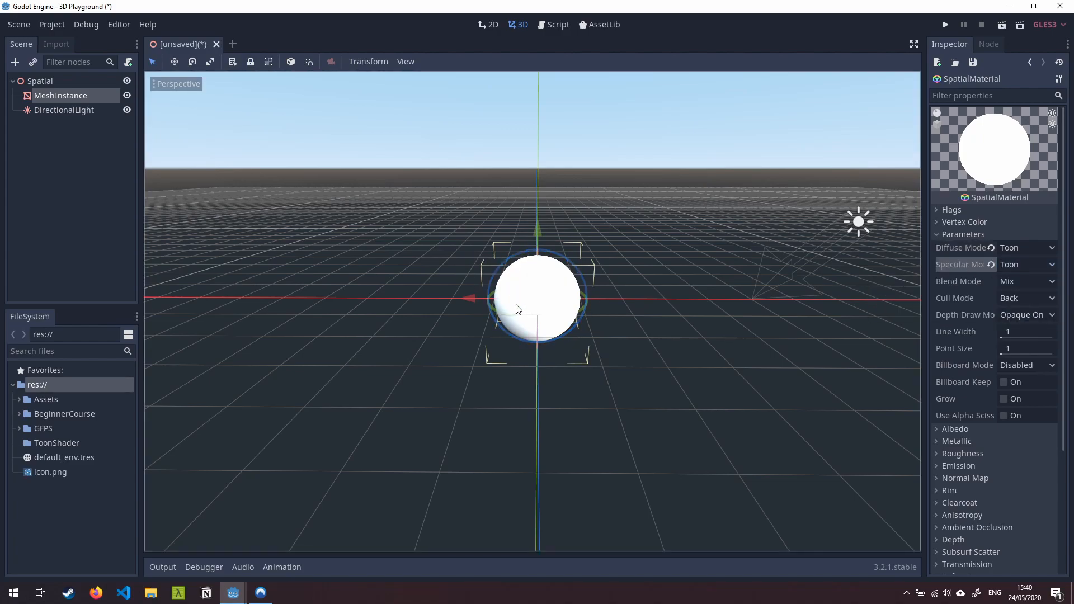
{"action": "mouse_move", "coordinate": [566, 297]}
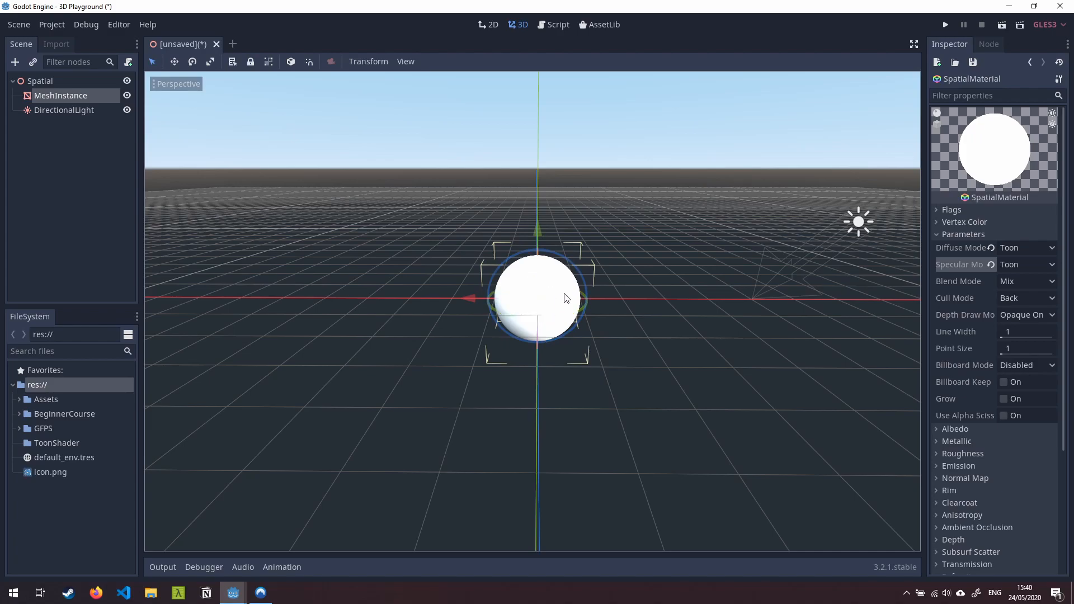
{"action": "mouse_move", "coordinate": [939, 238]}
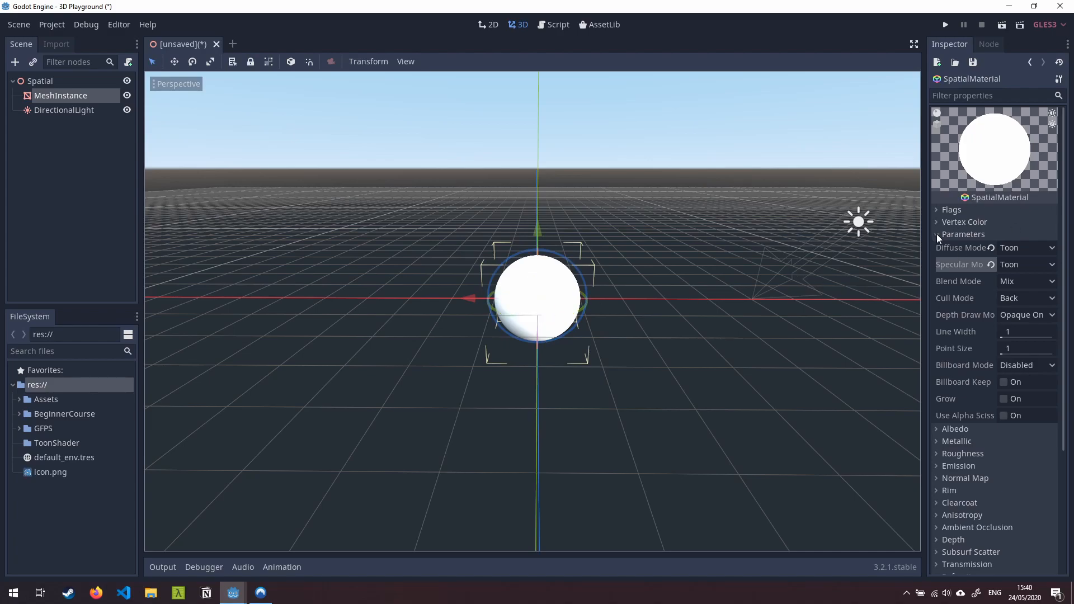
Collapse Parameters and set the Albedo color to blue.
{"action": "left_click", "coordinate": [964, 235]}
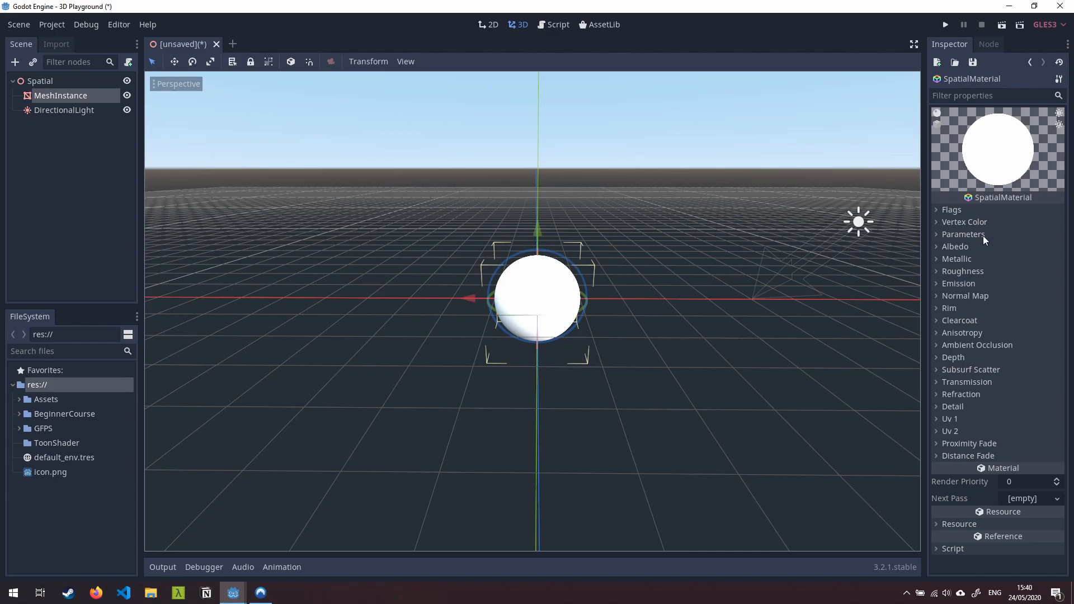
{"action": "mouse_move", "coordinate": [937, 250]}
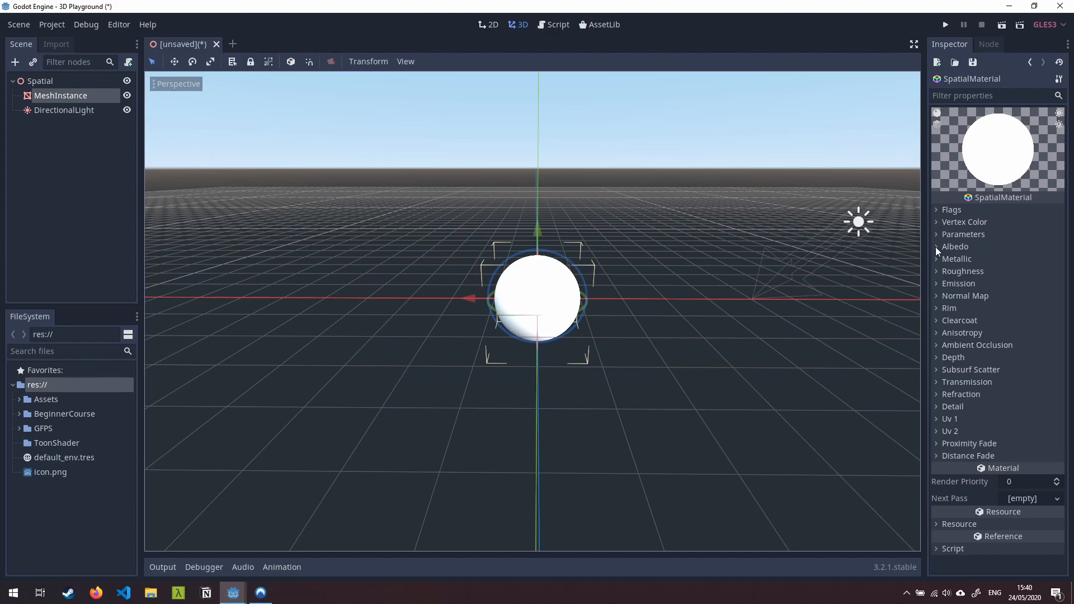
{"action": "left_click", "coordinate": [952, 246]}
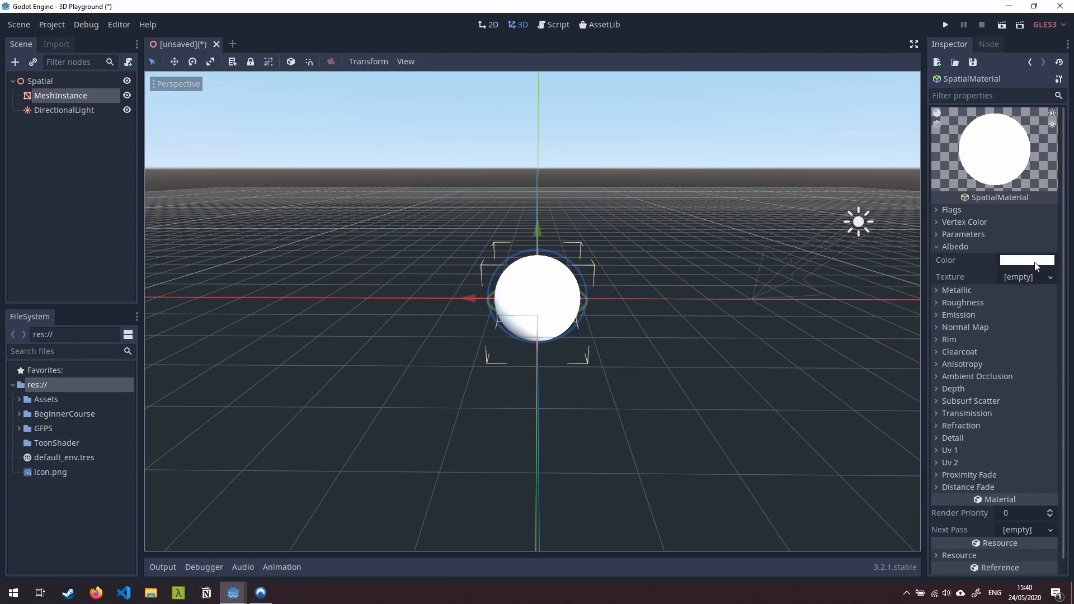
{"action": "left_click", "coordinate": [1027, 260]}
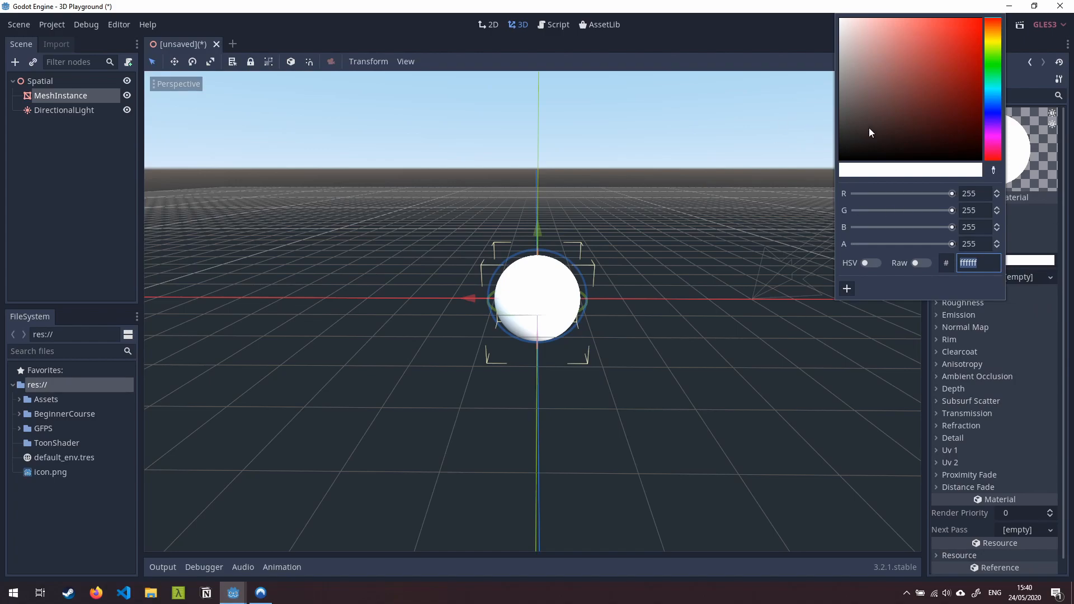
{"action": "left_click", "coordinate": [994, 131]}
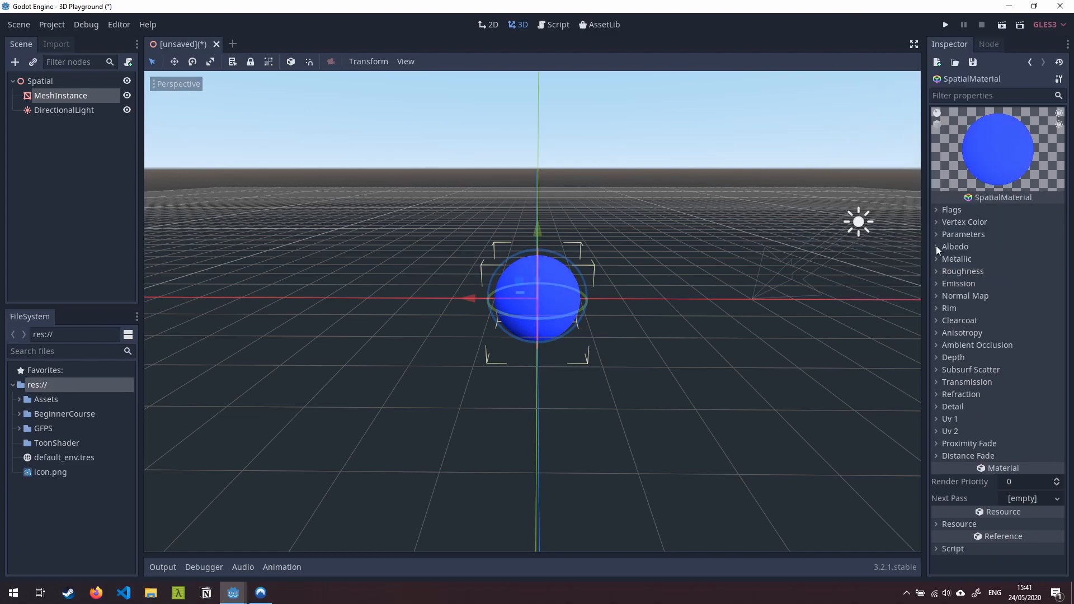
{"action": "mouse_move", "coordinate": [943, 272]}
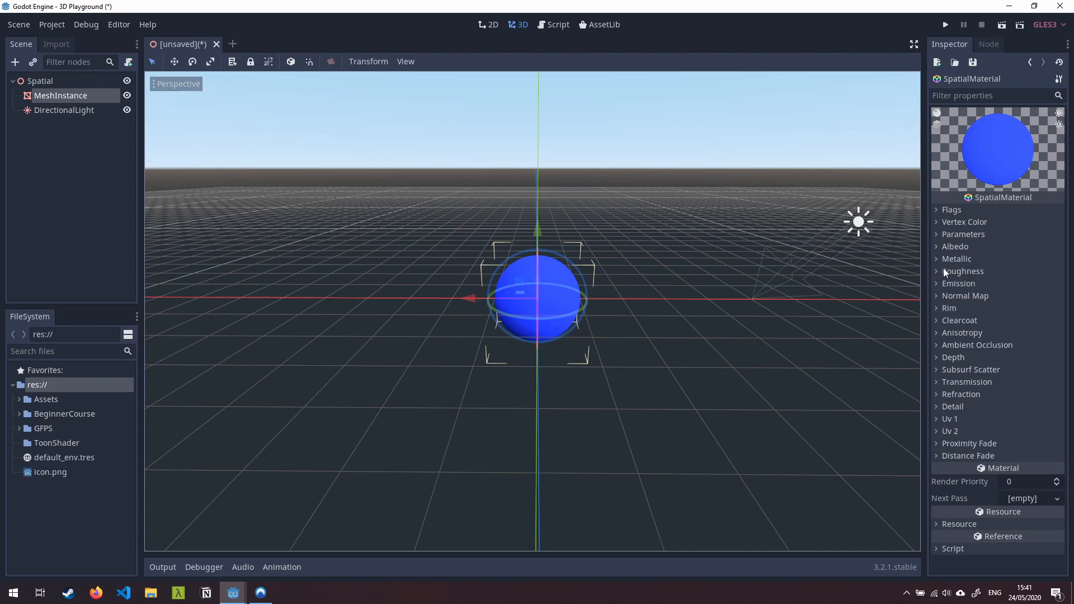
{"action": "mouse_move", "coordinate": [940, 274]}
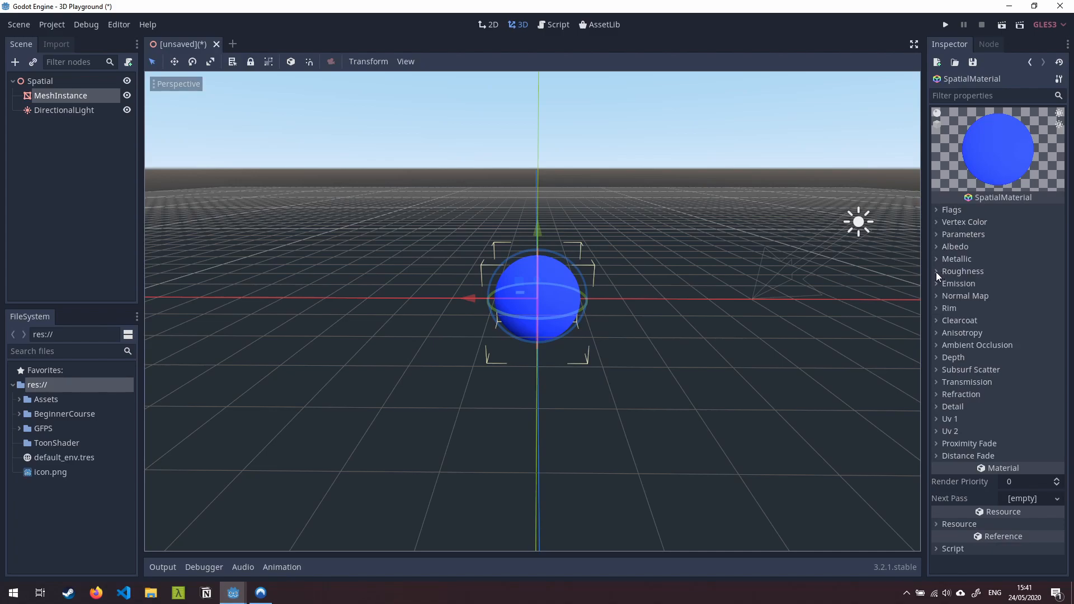
Expand the material's Roughness section.
{"action": "left_click", "coordinate": [961, 271]}
{"action": "type", "text": "0.2"}
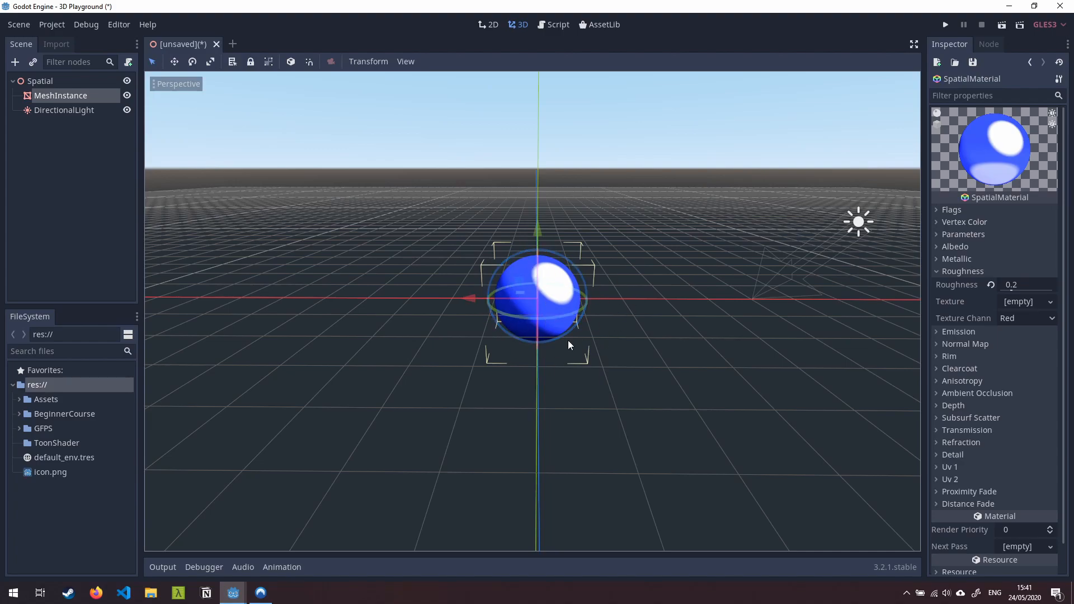
{"action": "mouse_move", "coordinate": [991, 293]}
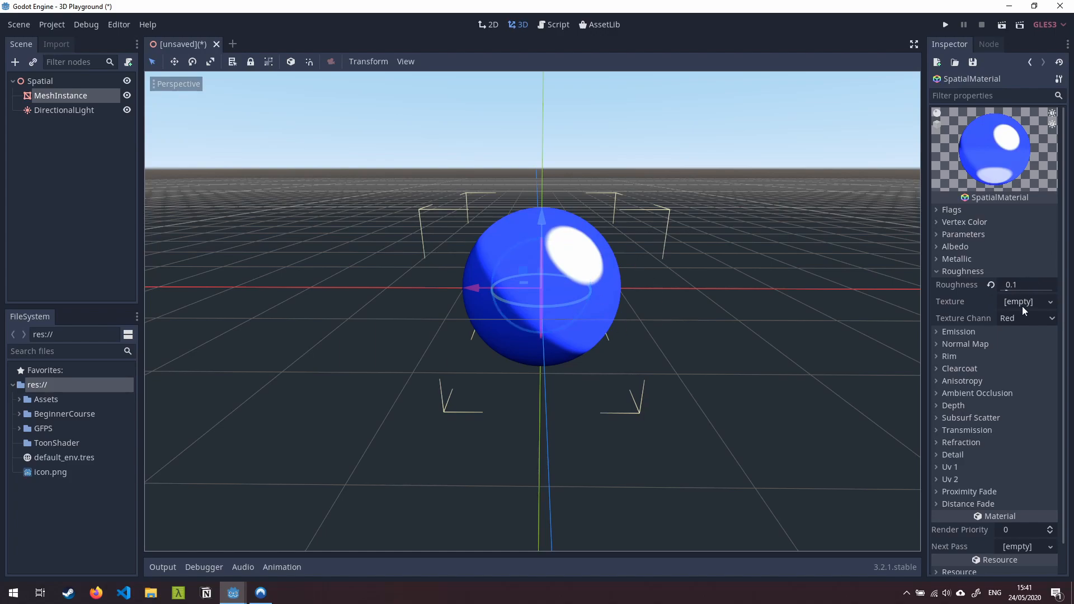
{"action": "mouse_move", "coordinate": [839, 272]}
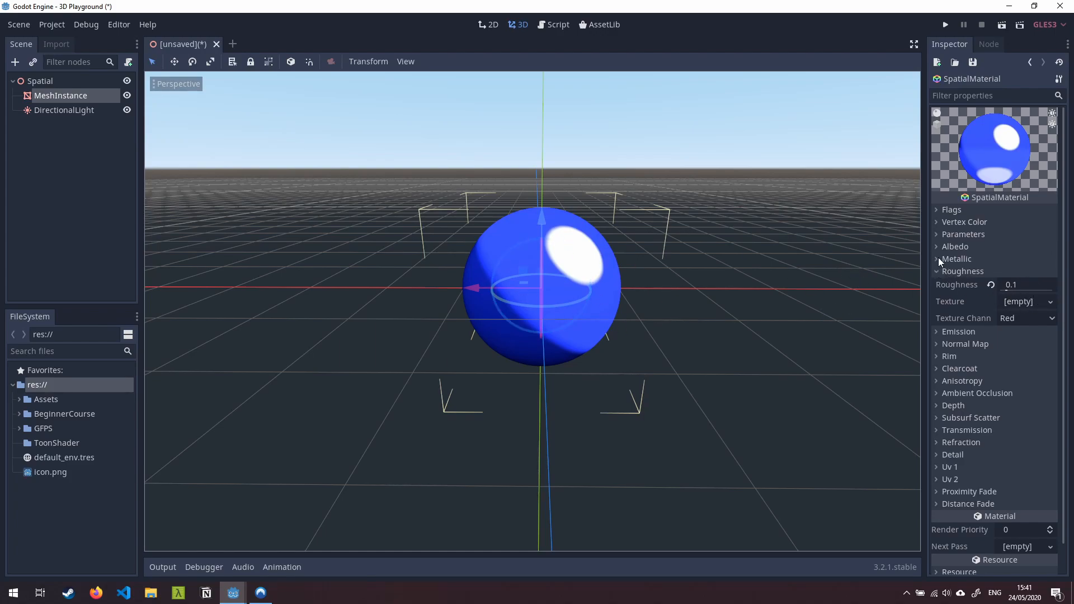
Expand the material's Metallic section to reveal metallic and specular values.
{"action": "left_click", "coordinate": [937, 259]}
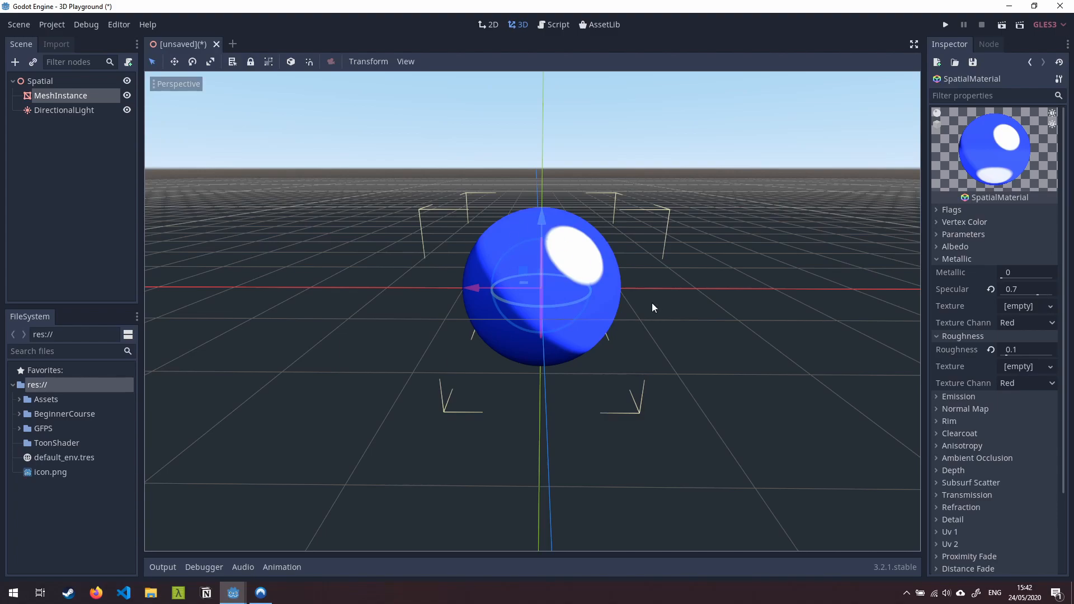
{"action": "mouse_move", "coordinate": [687, 297]}
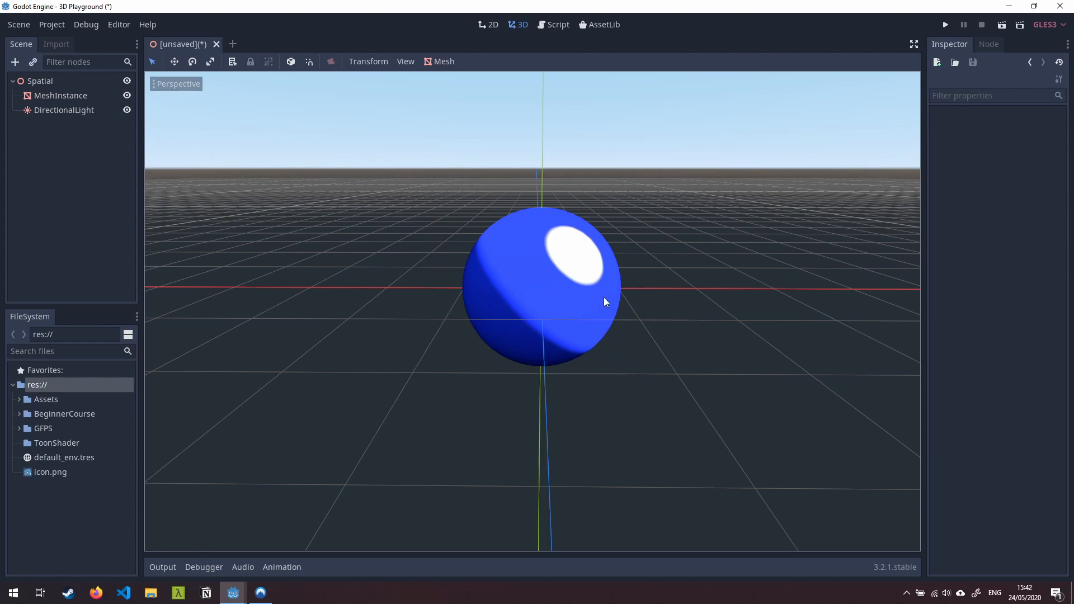
Add a New SpatialMaterial in the blue material's Next Pass slot and expand it.
{"action": "left_click", "coordinate": [61, 95]}
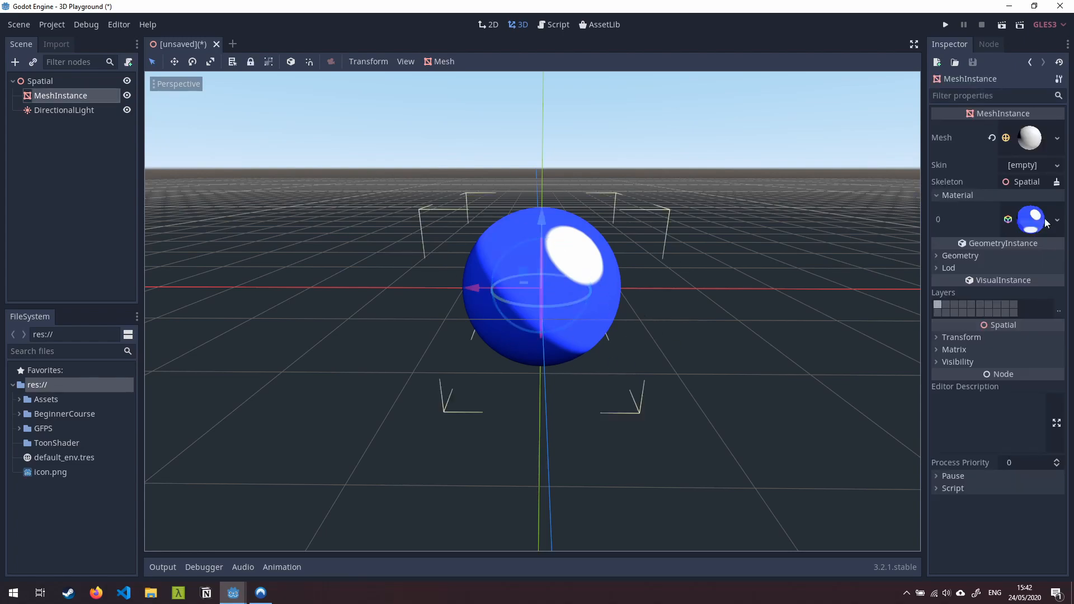
{"action": "left_click", "coordinate": [1030, 219]}
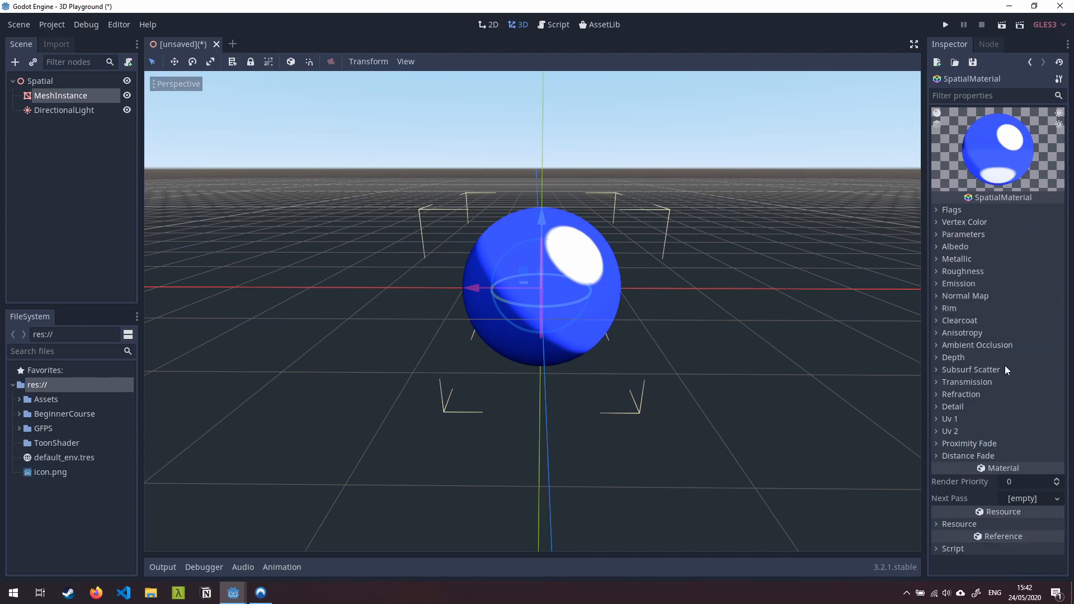
{"action": "mouse_move", "coordinate": [943, 505]}
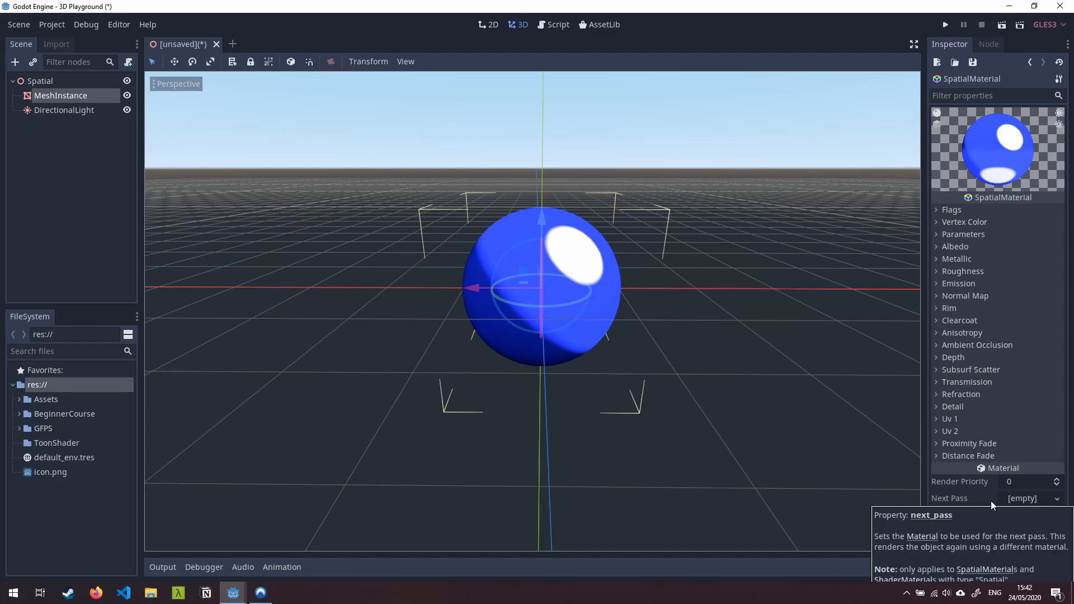
{"action": "left_click", "coordinate": [1030, 497]}
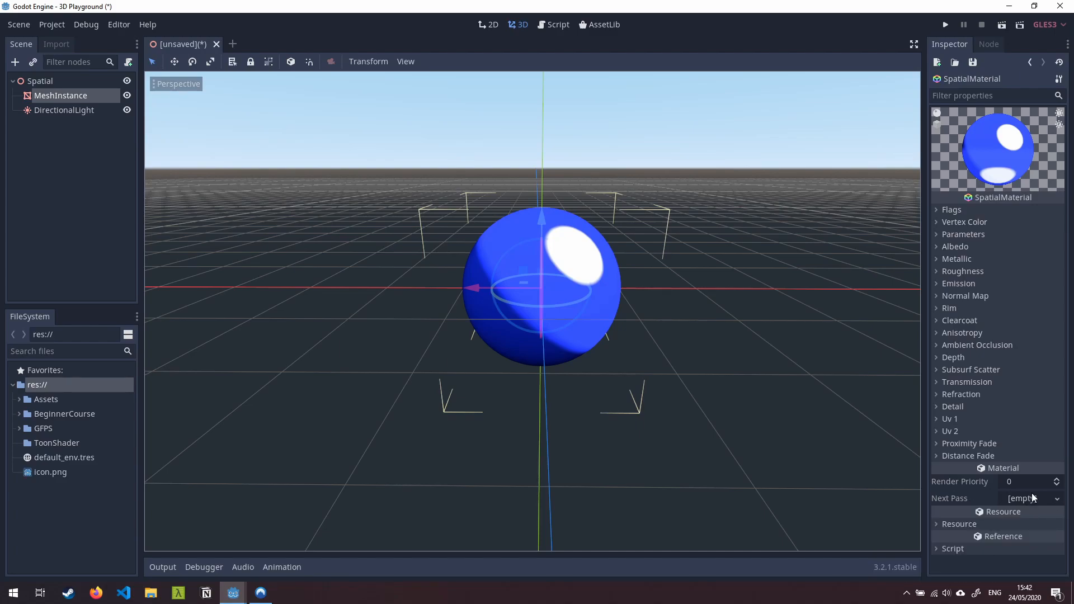
{"action": "left_click", "coordinate": [1056, 497]}
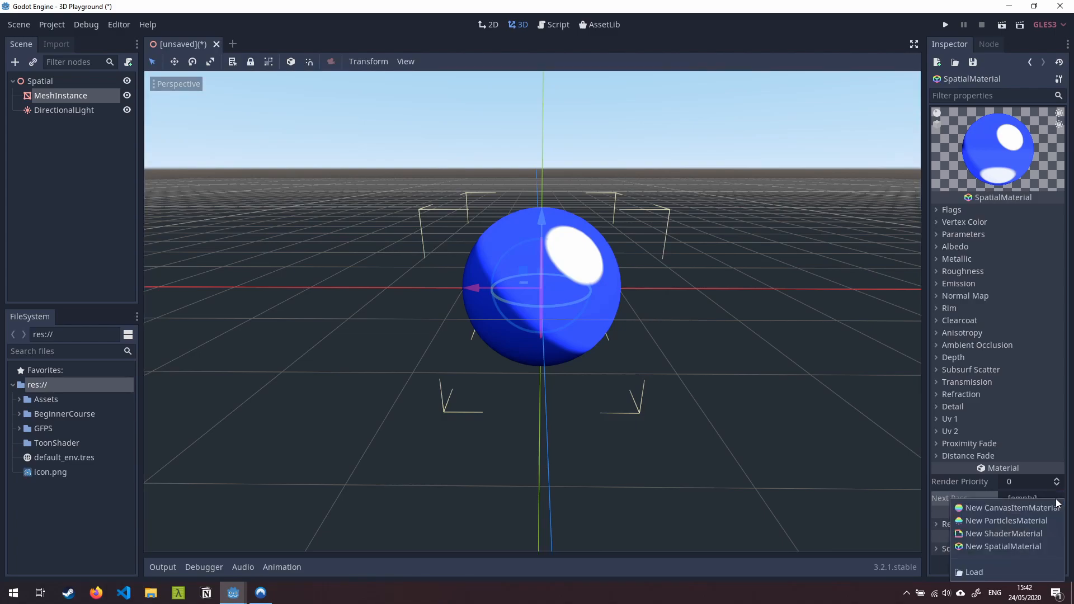
{"action": "mouse_move", "coordinate": [1004, 546]}
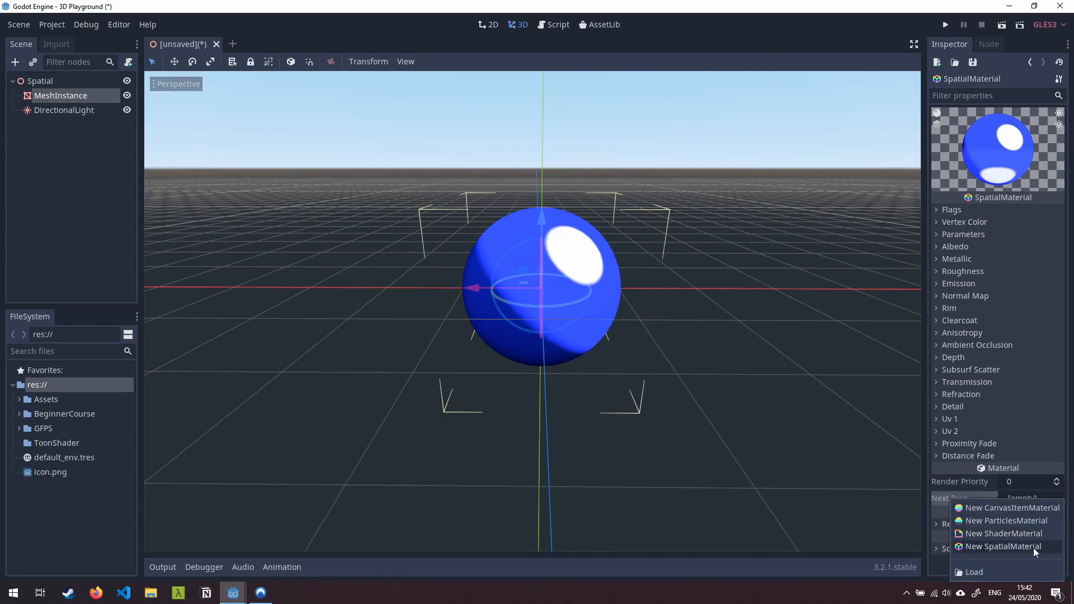
{"action": "left_click", "coordinate": [1006, 546]}
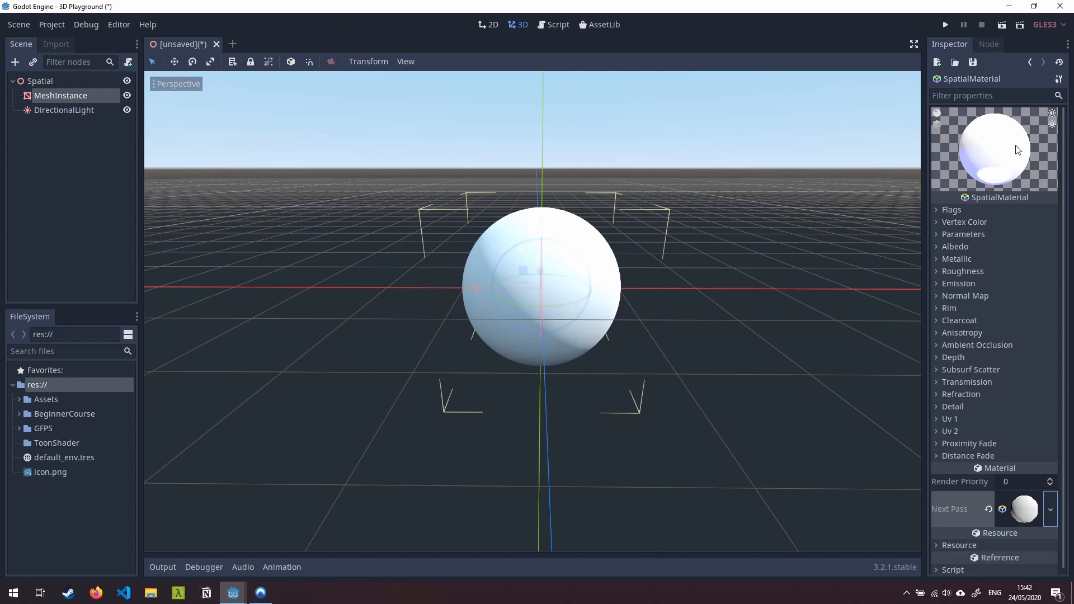
{"action": "mouse_move", "coordinate": [999, 129]}
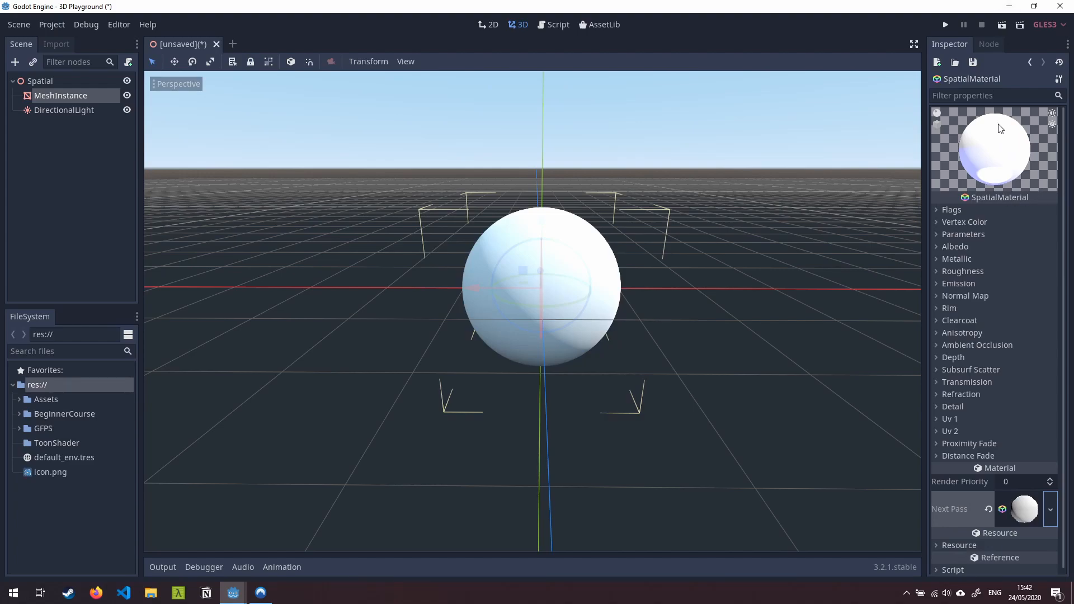
{"action": "mouse_move", "coordinate": [998, 231]}
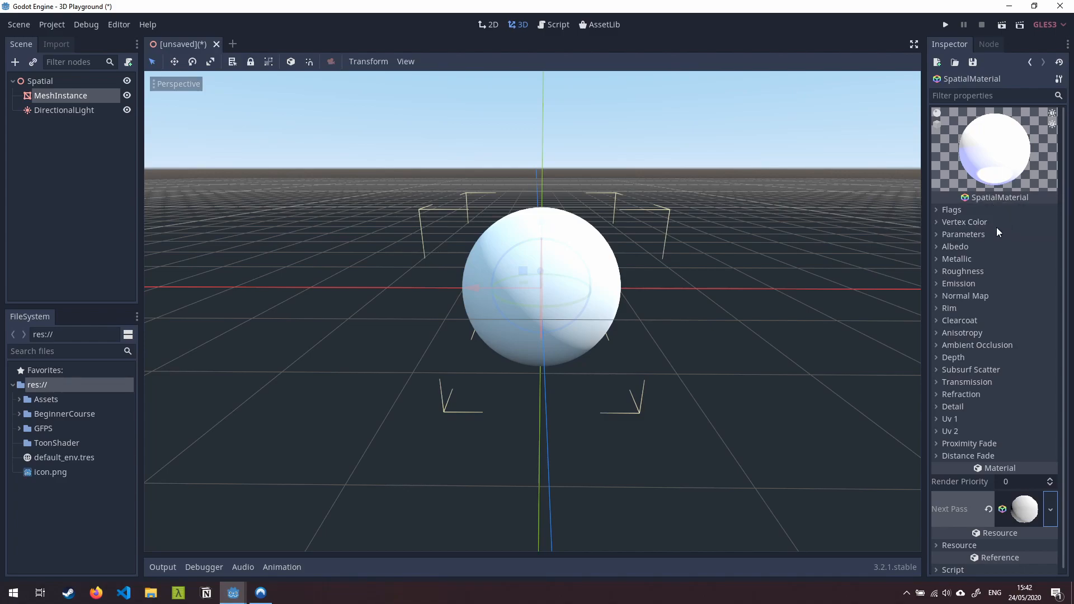
{"action": "mouse_move", "coordinate": [992, 275]}
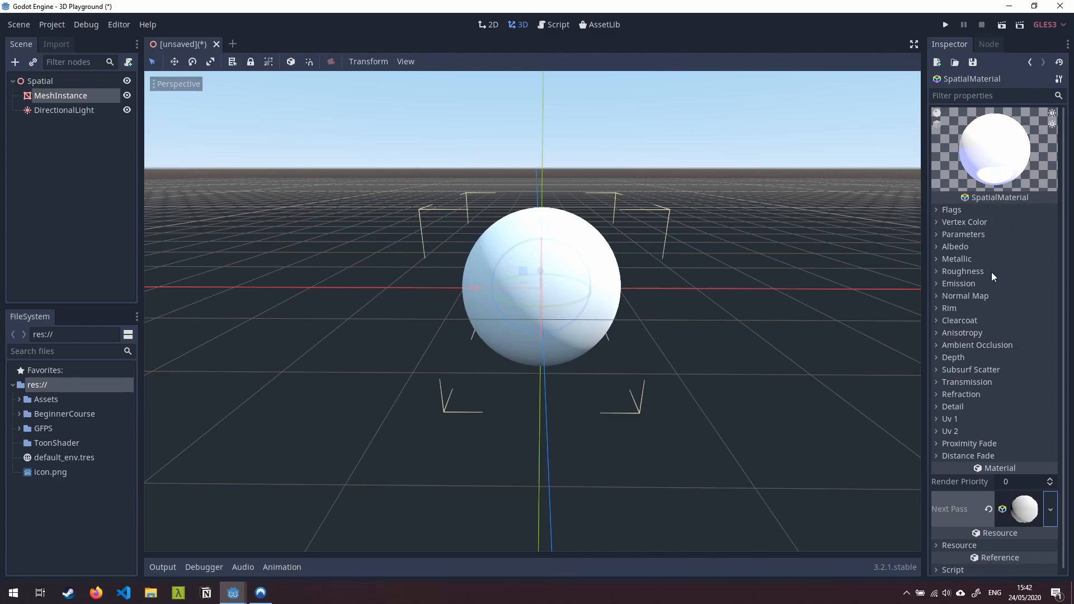
{"action": "mouse_move", "coordinate": [994, 265]}
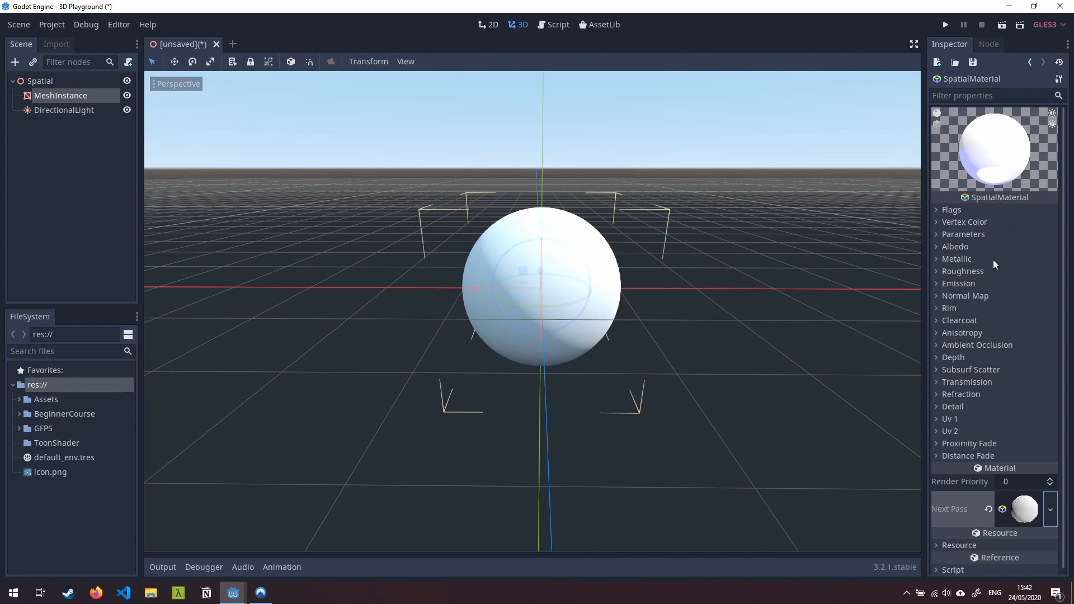
{"action": "mouse_move", "coordinate": [974, 250]}
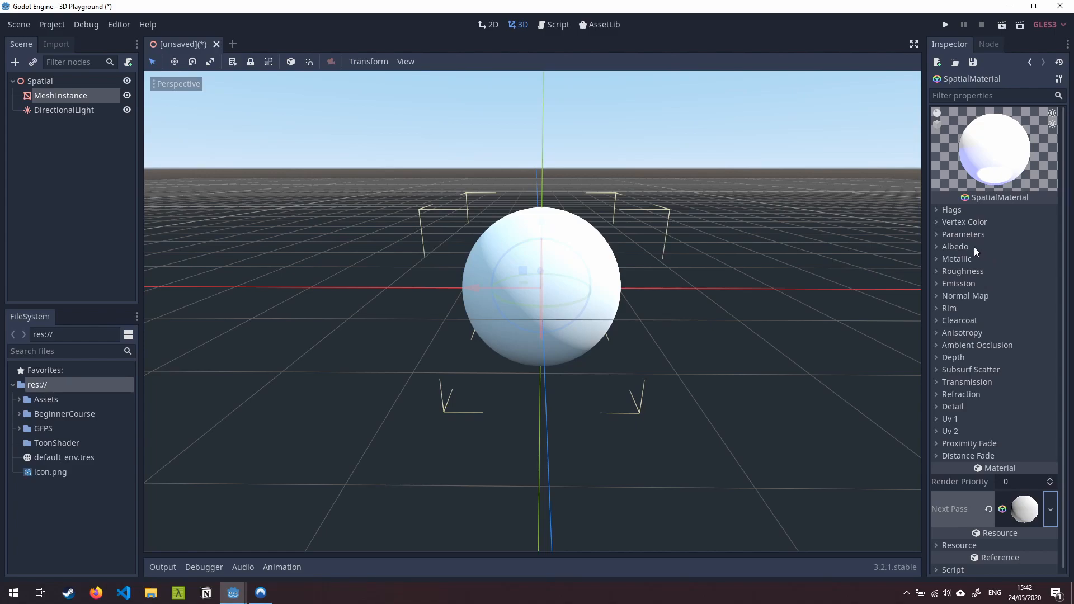
{"action": "mouse_move", "coordinate": [997, 510]}
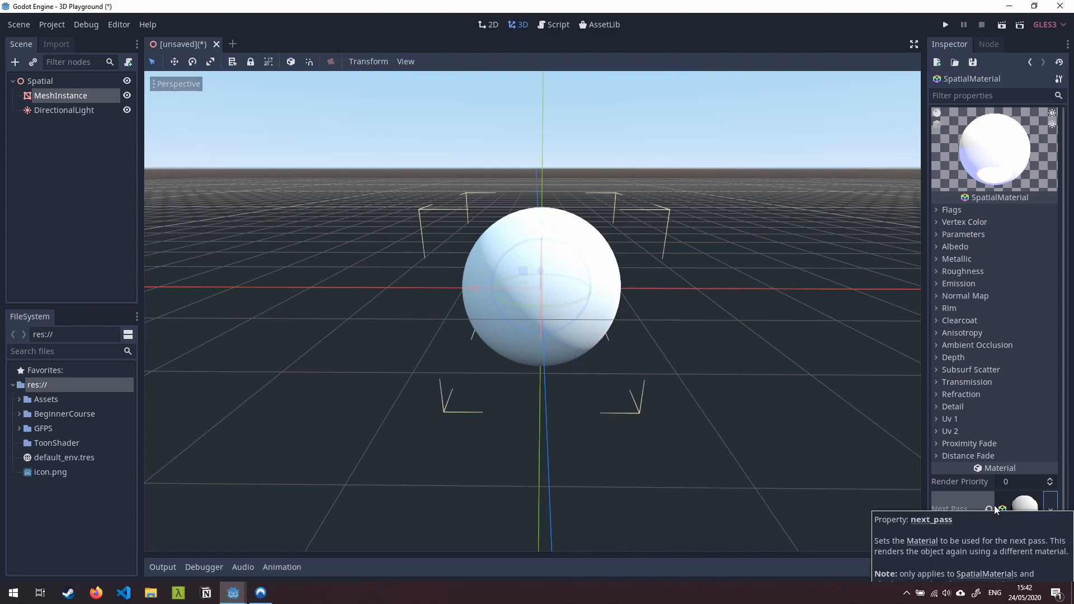
{"action": "left_click", "coordinate": [1024, 509]}
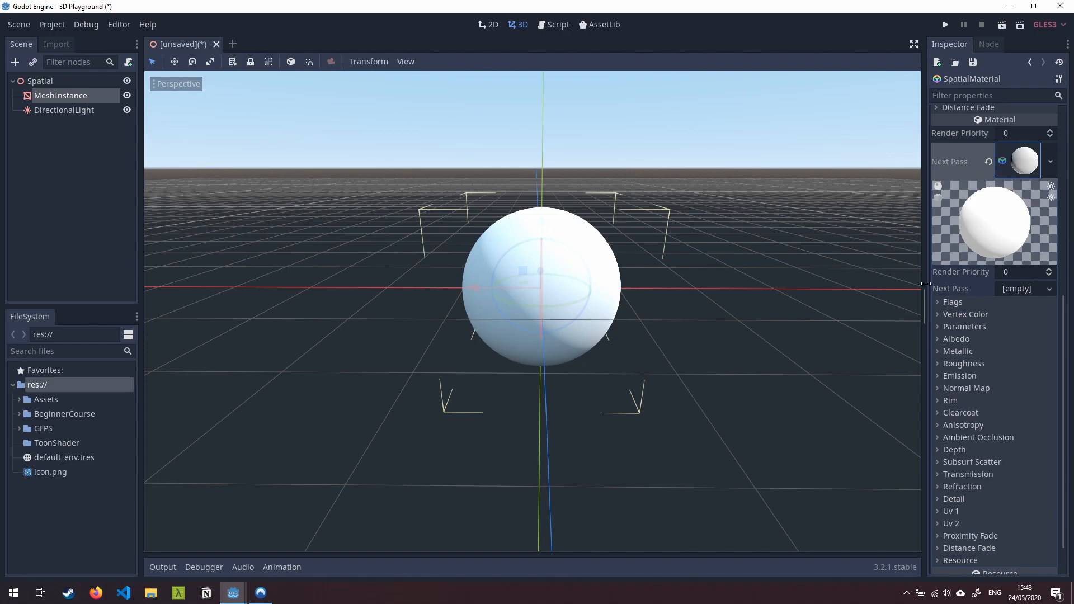
{"action": "mouse_move", "coordinate": [979, 303]}
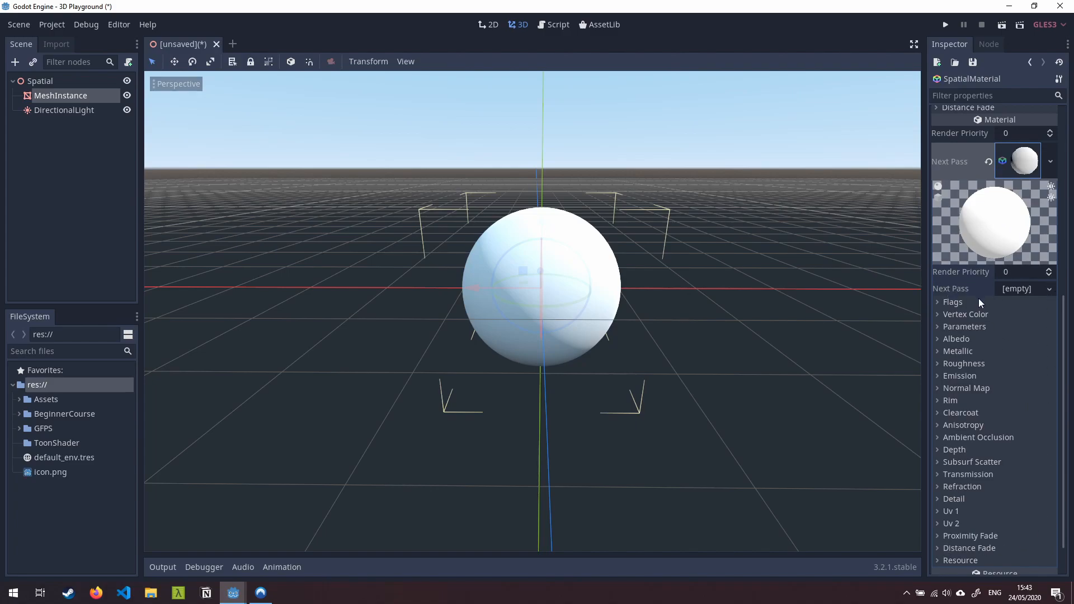
{"action": "mouse_move", "coordinate": [838, 154]}
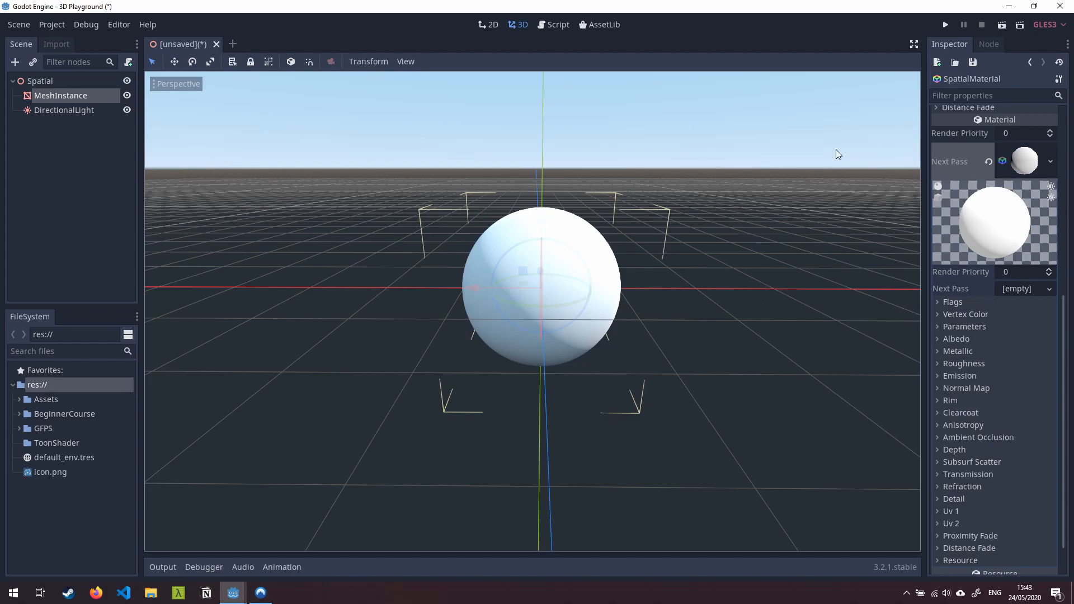
{"action": "mouse_move", "coordinate": [424, 278]}
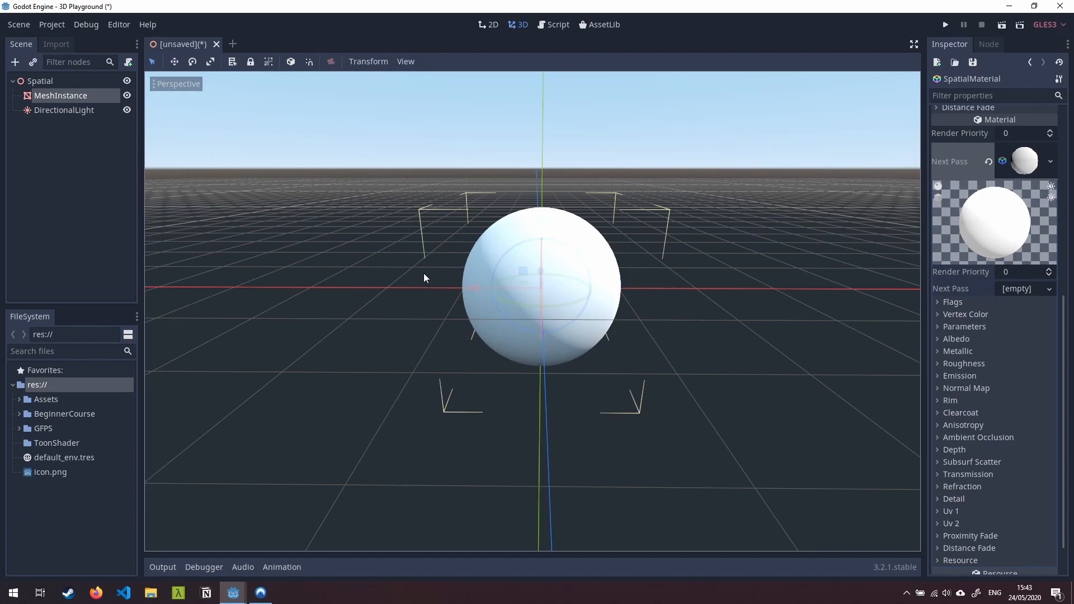
{"action": "mouse_move", "coordinate": [470, 235]}
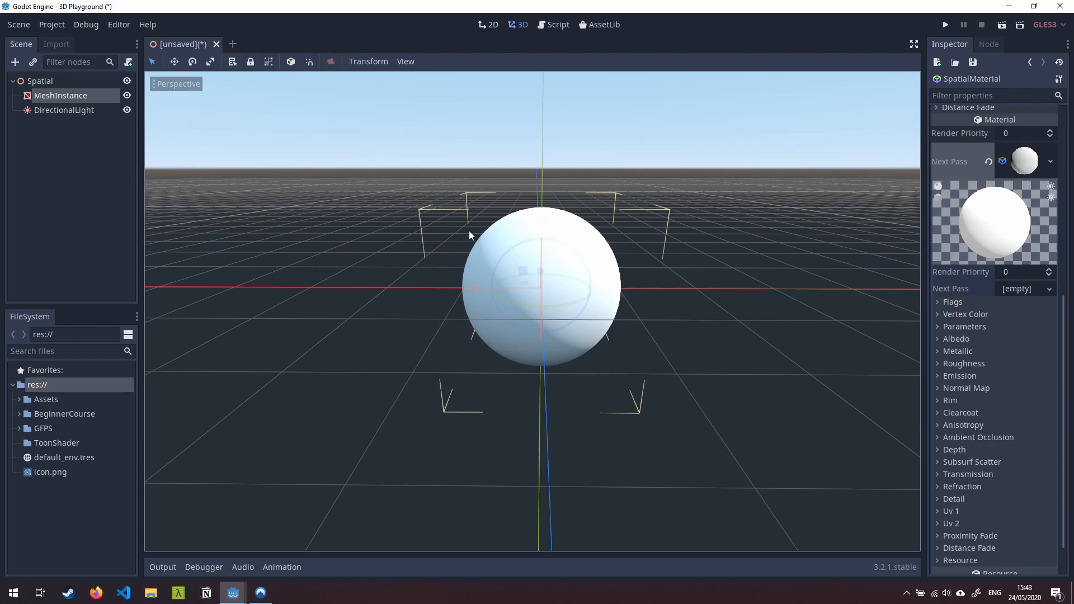
{"action": "mouse_move", "coordinate": [557, 318]}
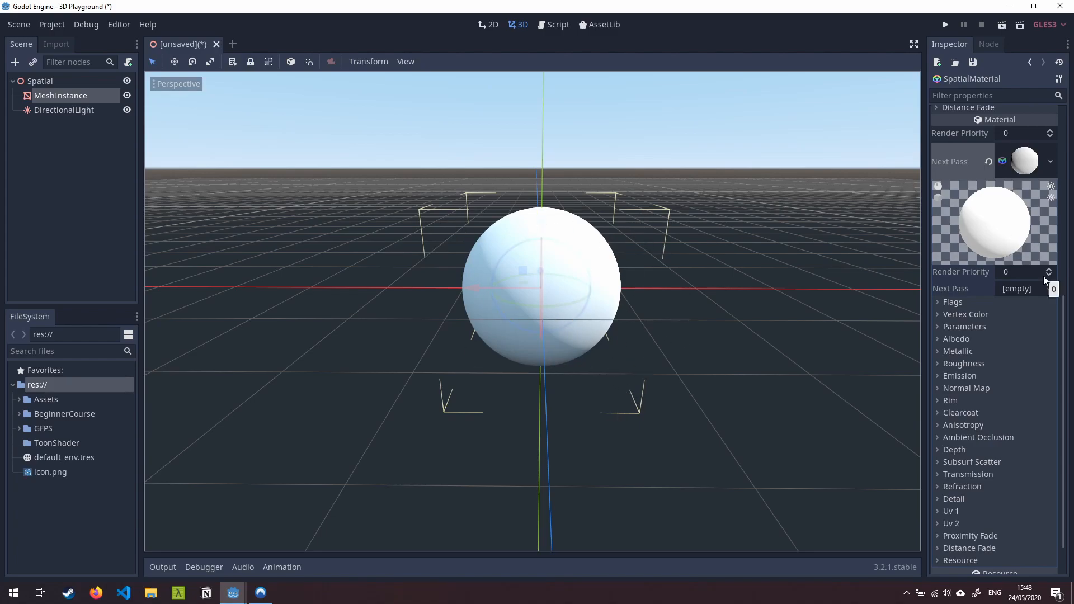
Enable the Unshaded flag on the next-pass material.
{"action": "left_click", "coordinate": [952, 301]}
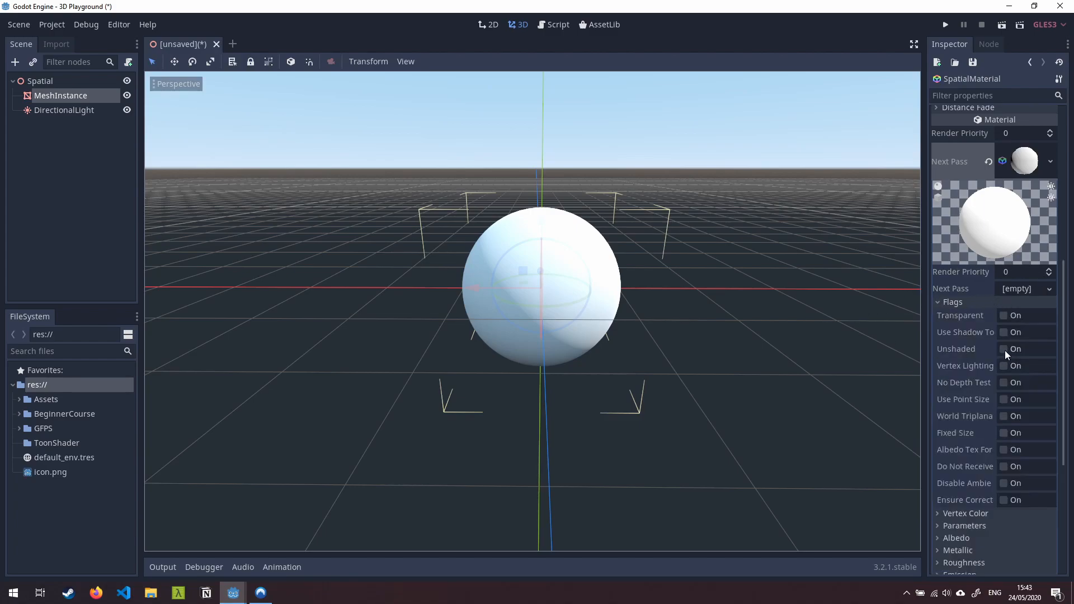
{"action": "left_click", "coordinate": [1004, 349]}
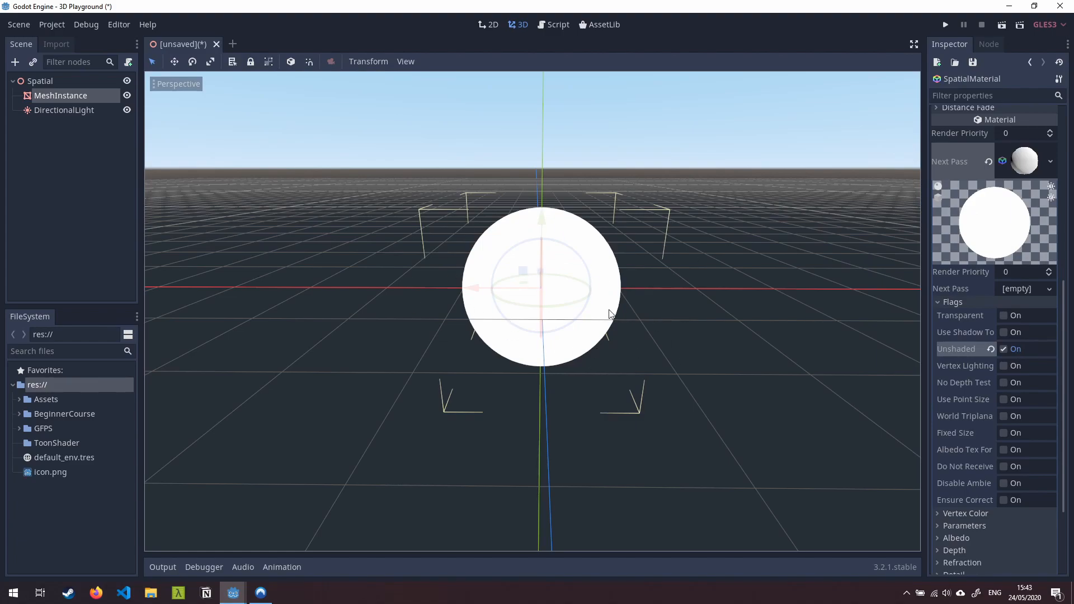
{"action": "scroll", "scroll_direction": "down", "scroll_amount": 3}
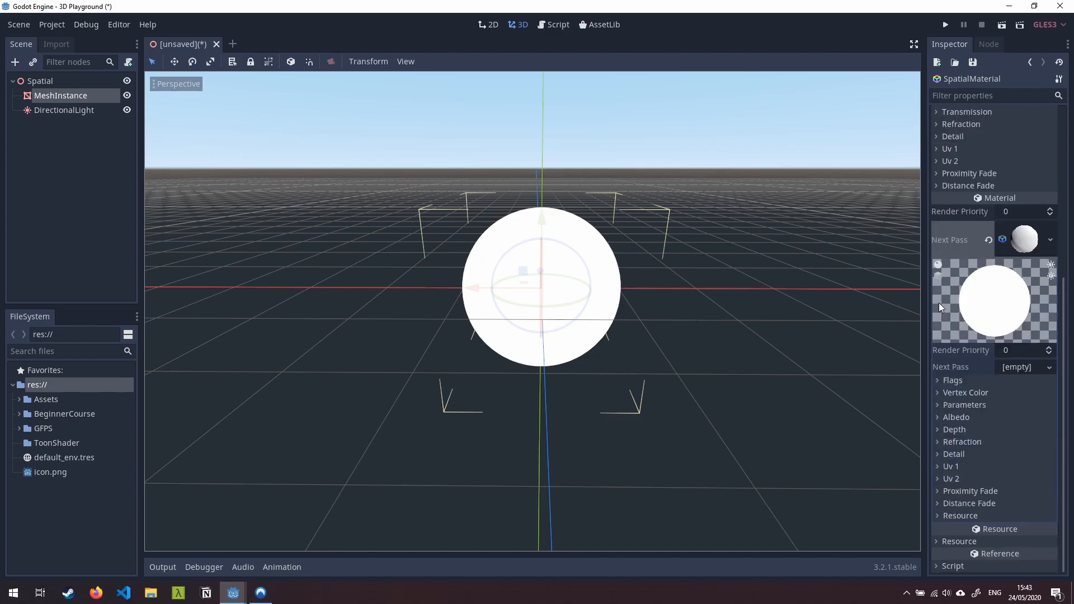
{"action": "mouse_move", "coordinate": [940, 406]}
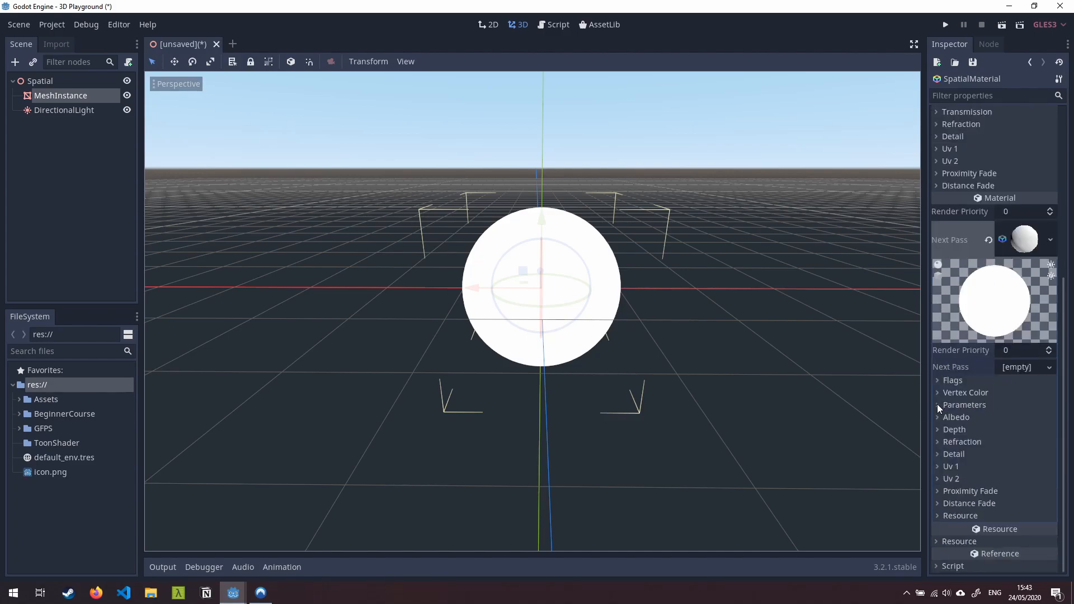
Expand the next-pass material's Parameters section.
{"action": "left_click", "coordinate": [937, 405]}
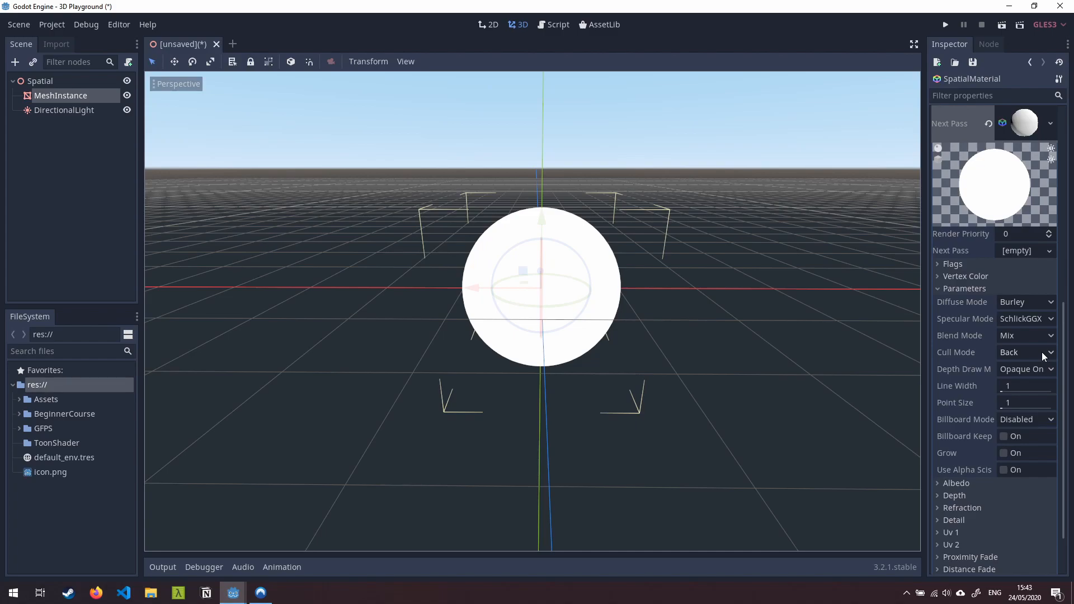
{"action": "mouse_move", "coordinate": [940, 366]}
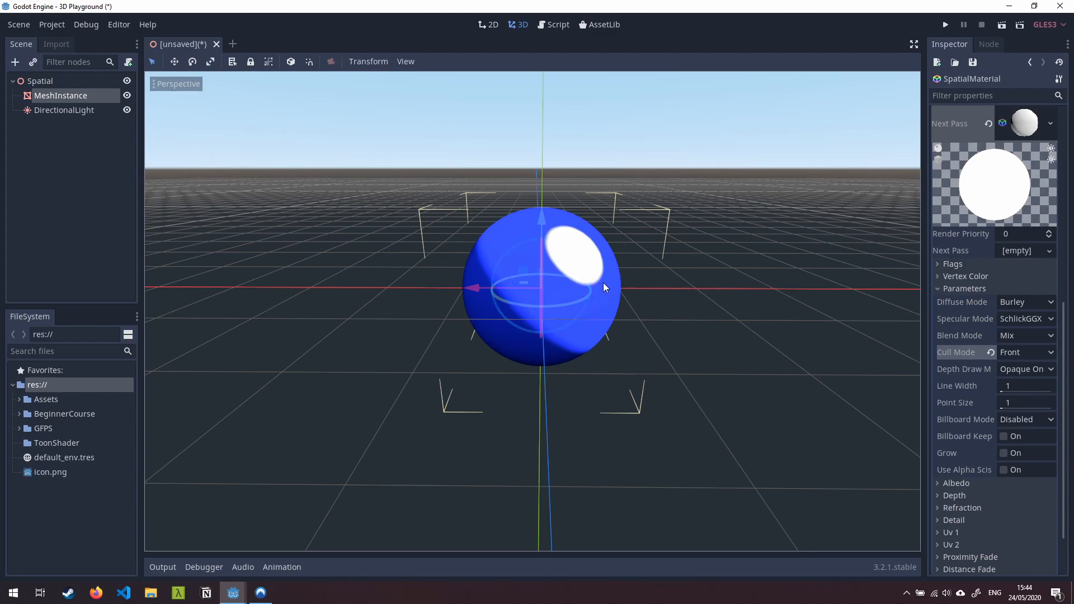
{"action": "mouse_move", "coordinate": [567, 302]}
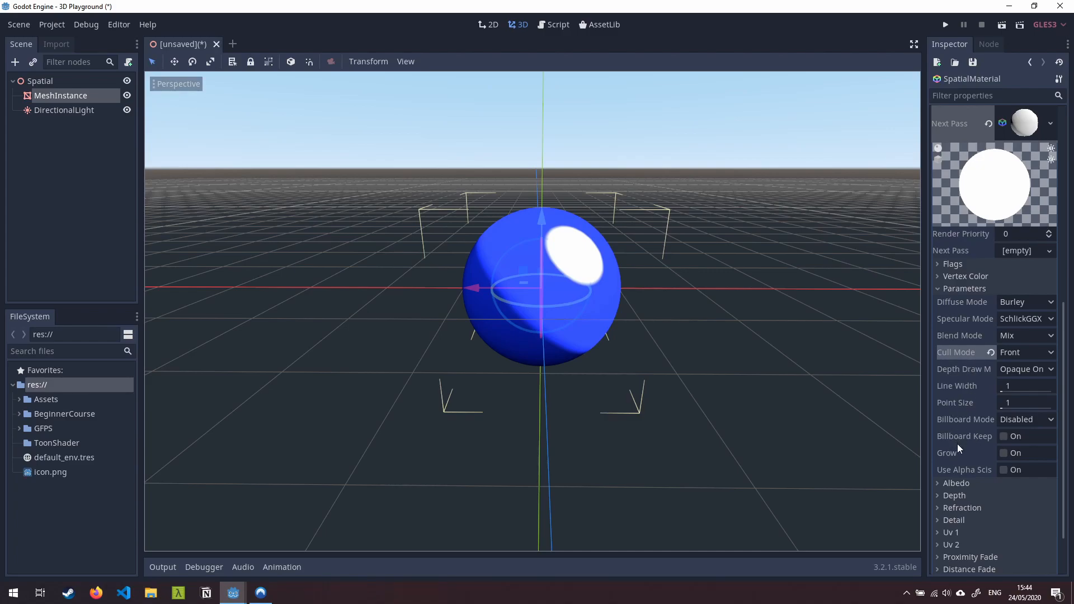
Enable Grow on the next-pass material with a Grow Amount of 0.05.
{"action": "left_click", "coordinate": [1004, 453]}
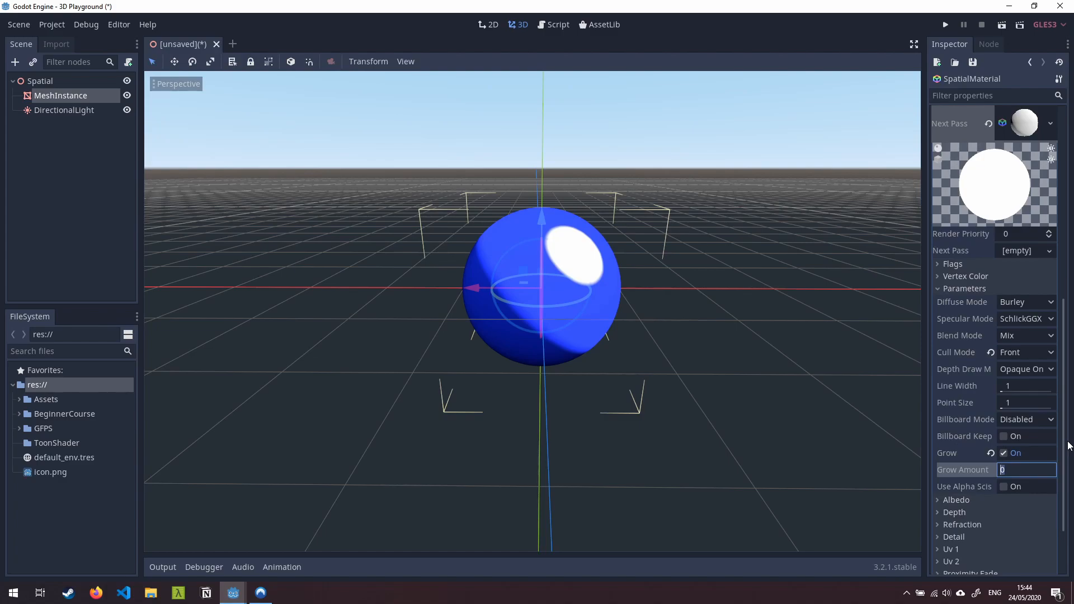
{"action": "type", "text": "0.05"}
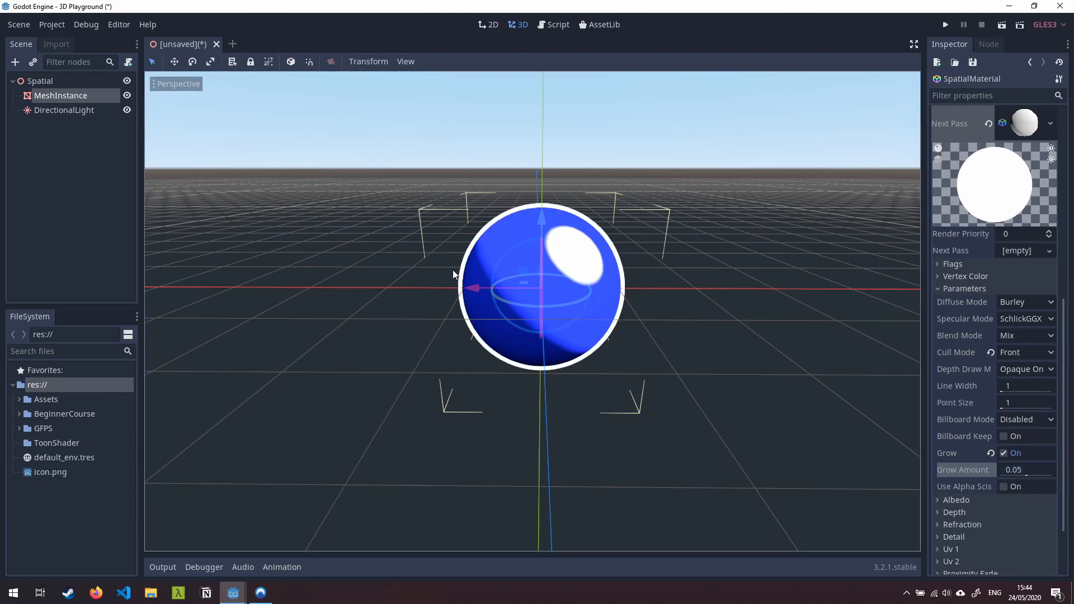
{"action": "mouse_move", "coordinate": [609, 281]}
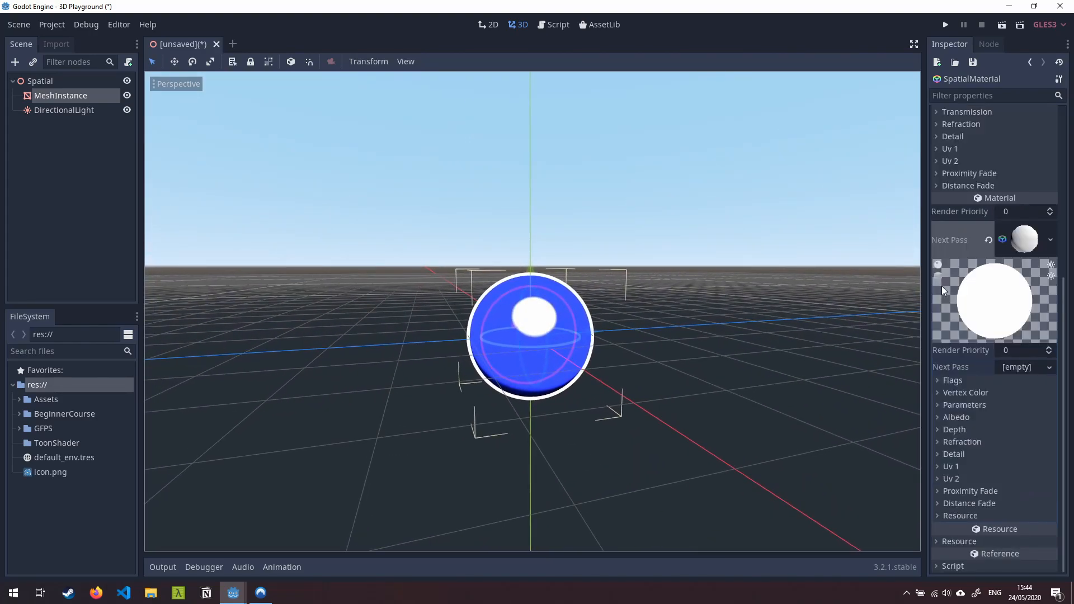
Set the outline Albedo colour to black and save the scene as ToonShader.tscn.
{"action": "left_click", "coordinate": [956, 416]}
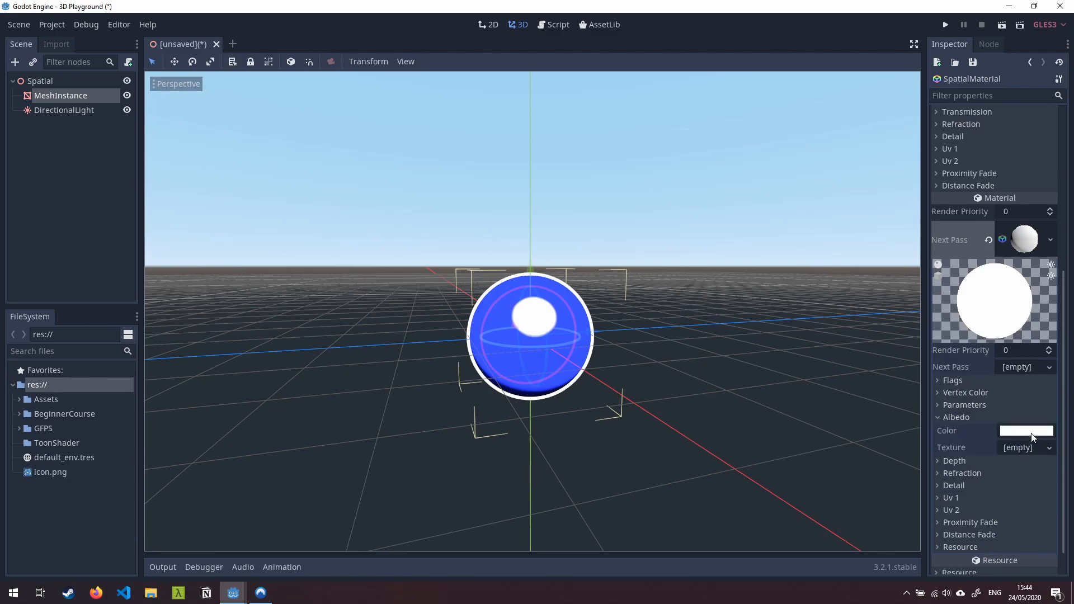
{"action": "left_click", "coordinate": [1026, 430]}
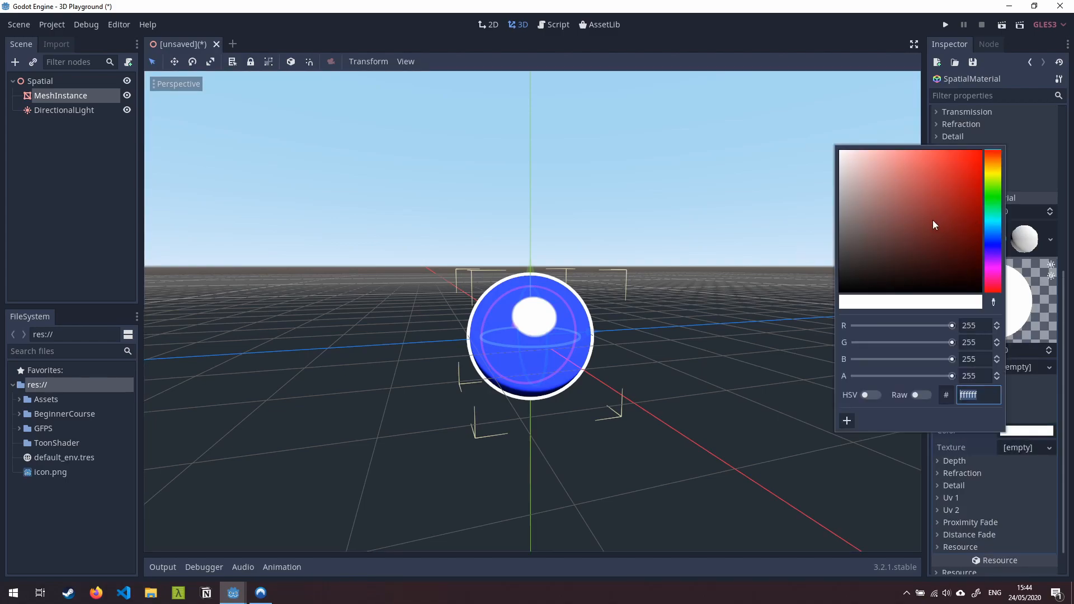
{"action": "mouse_move", "coordinate": [886, 268]}
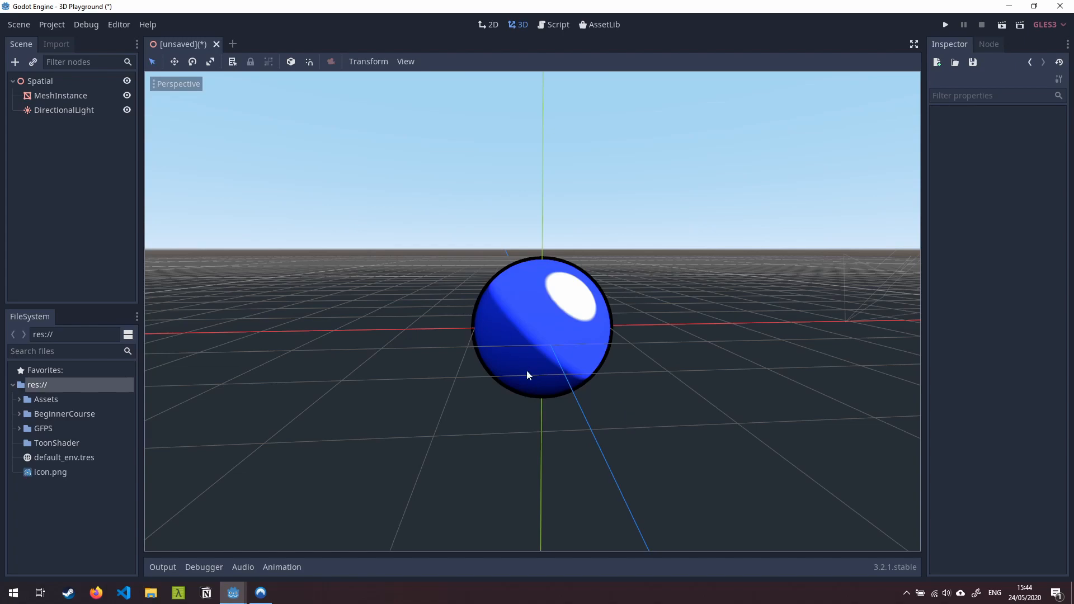
{"action": "mouse_move", "coordinate": [552, 304]}
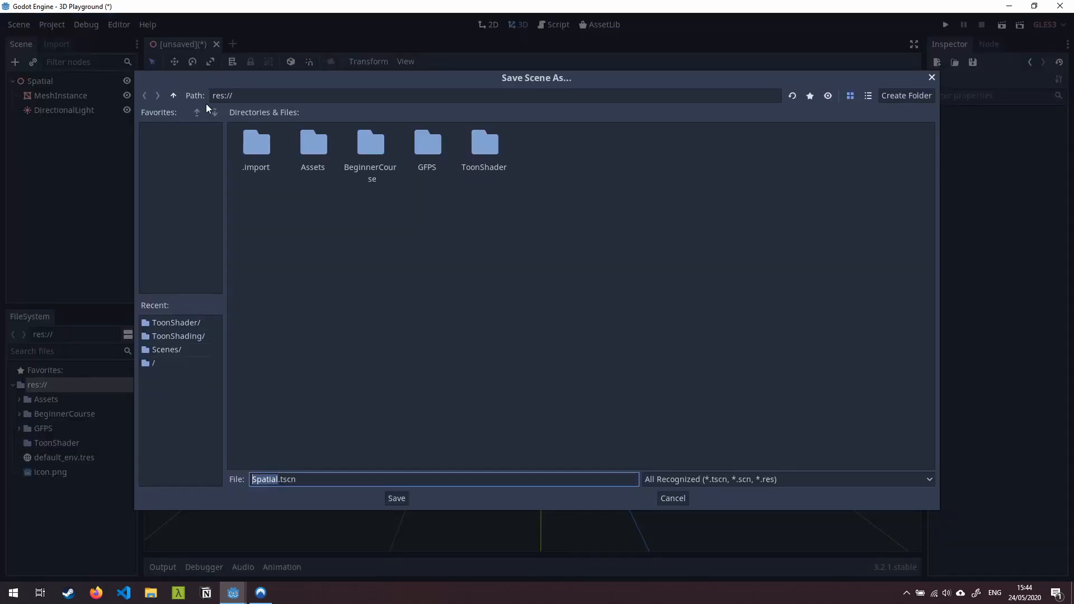
{"action": "left_click", "coordinate": [396, 497]}
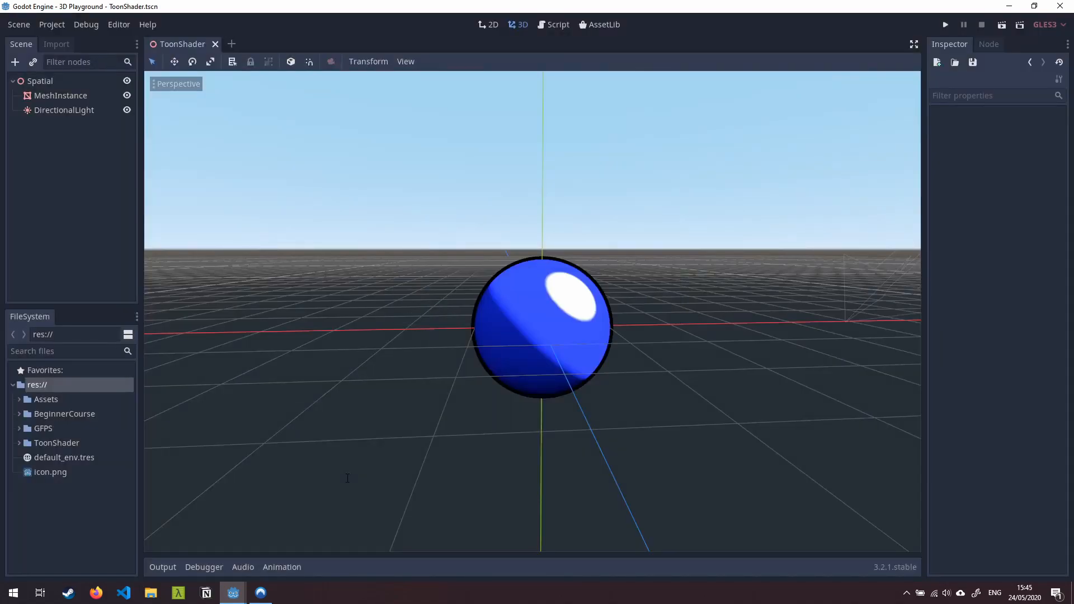
{"action": "left_click", "coordinate": [61, 96]}
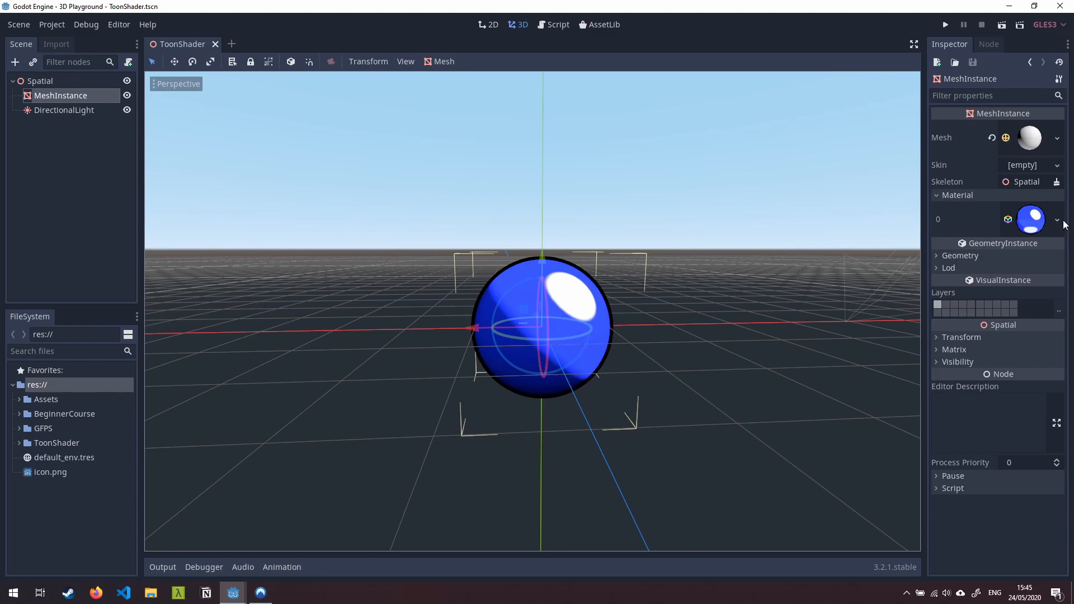
Save the MeshInstance's material to res://ToonShader as ToonShader.tres.
{"action": "left_click", "coordinate": [1057, 219]}
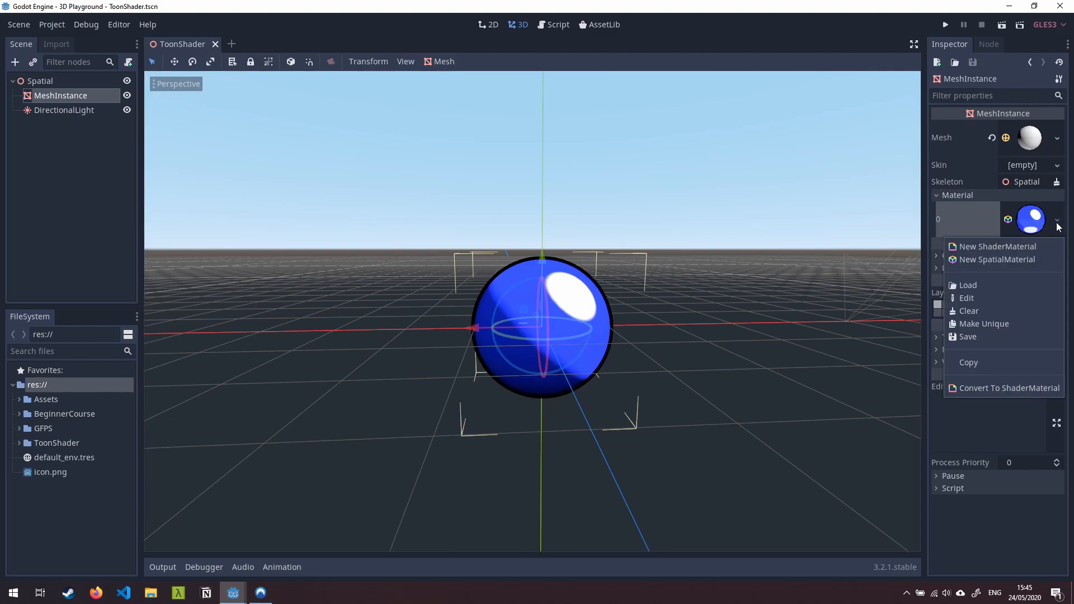
{"action": "mouse_move", "coordinate": [967, 336]}
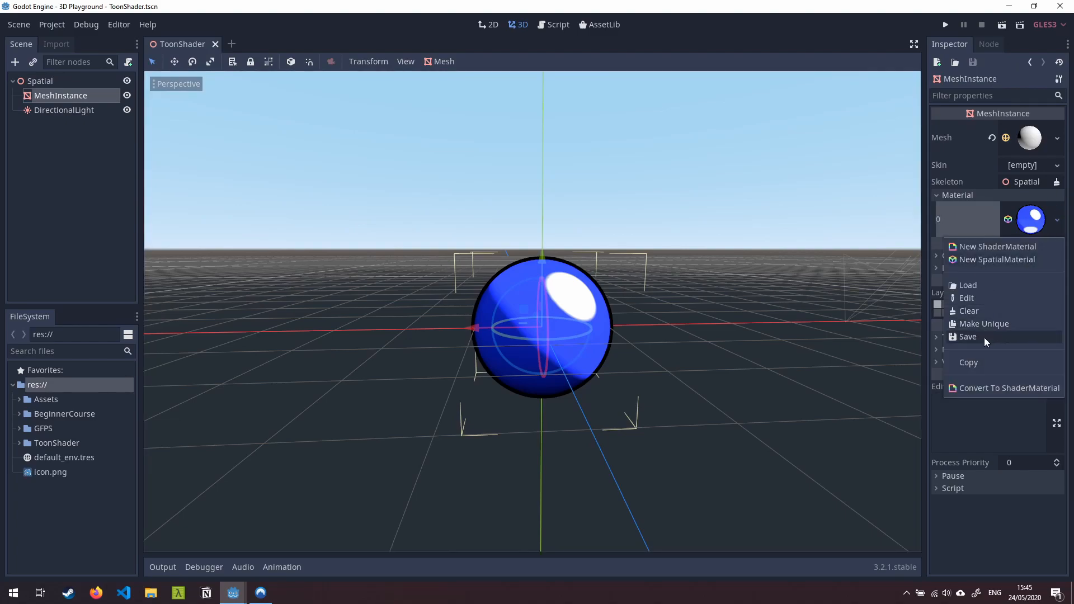
{"action": "left_click", "coordinate": [967, 336]}
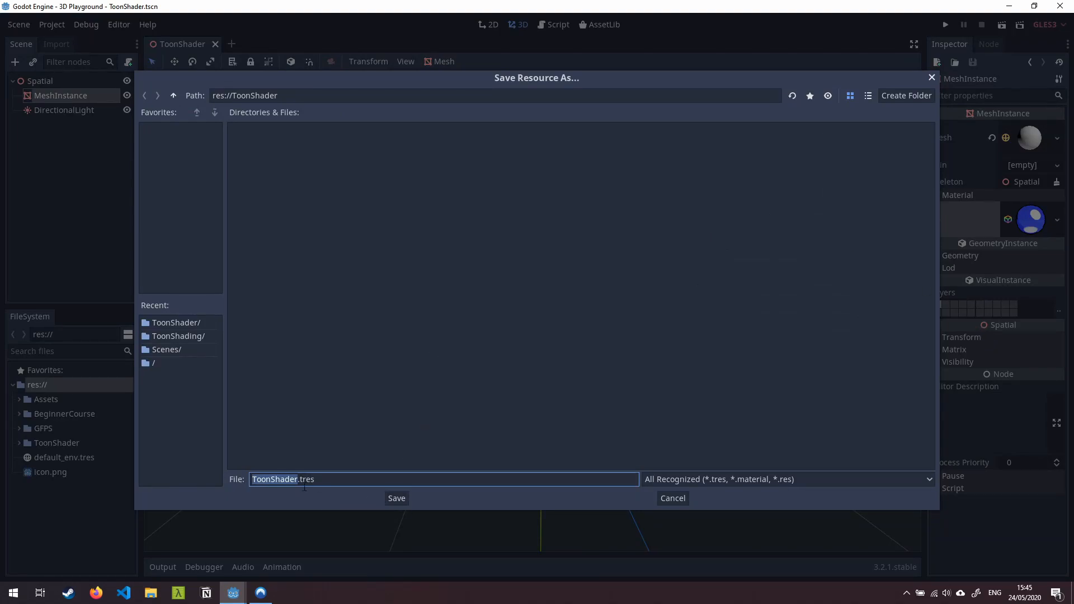
{"action": "left_click", "coordinate": [395, 497]}
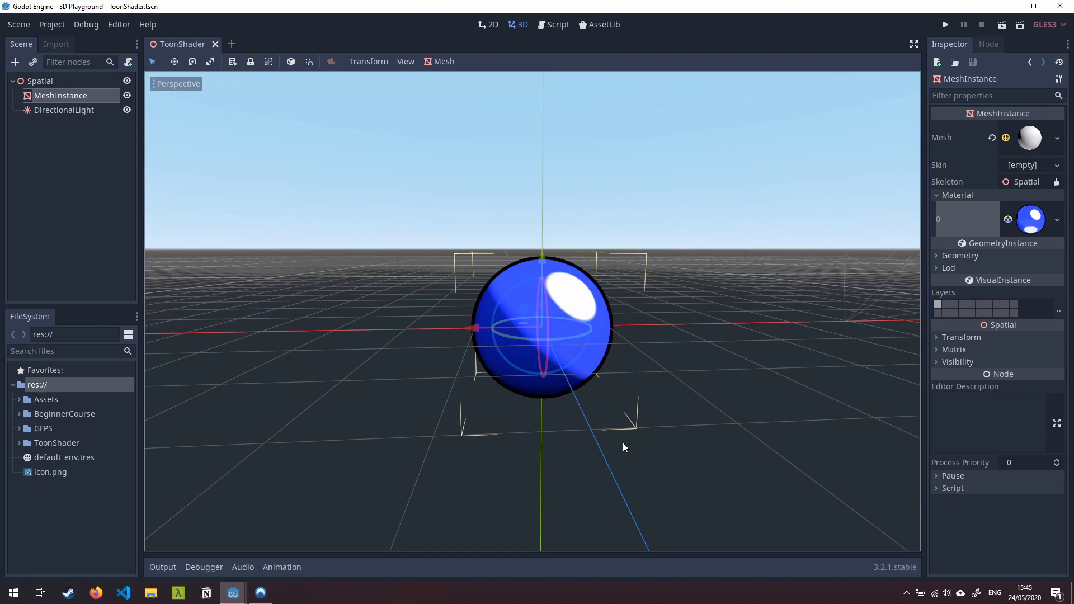
{"action": "left_click", "coordinate": [46, 399]}
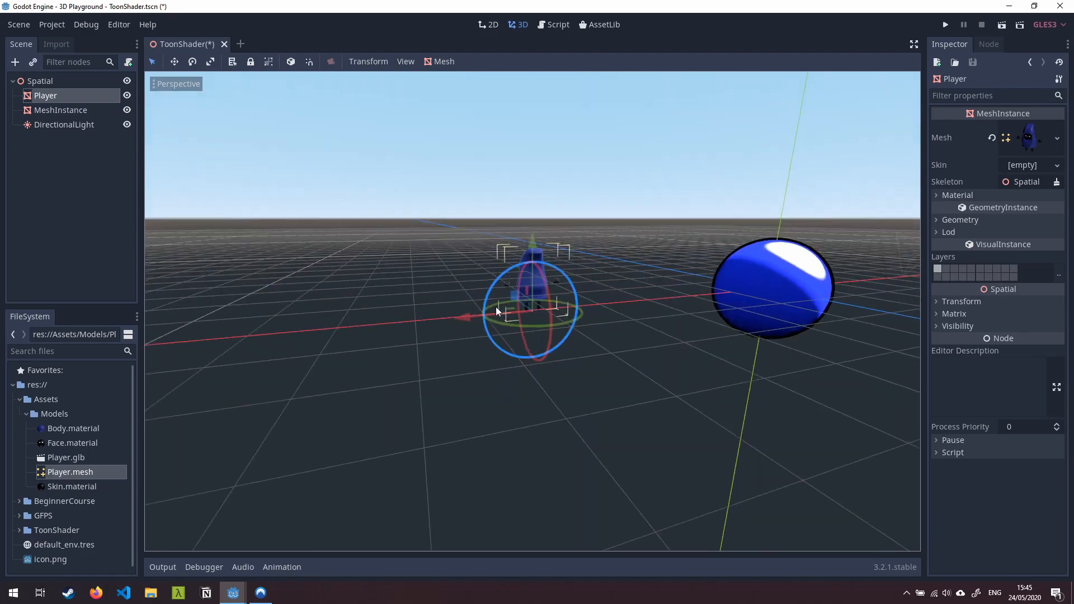
Scroll the FileSystem dock to reach Player.mesh in Assets/Models.
{"action": "scroll", "scroll_direction": "down", "scroll_amount": 3}
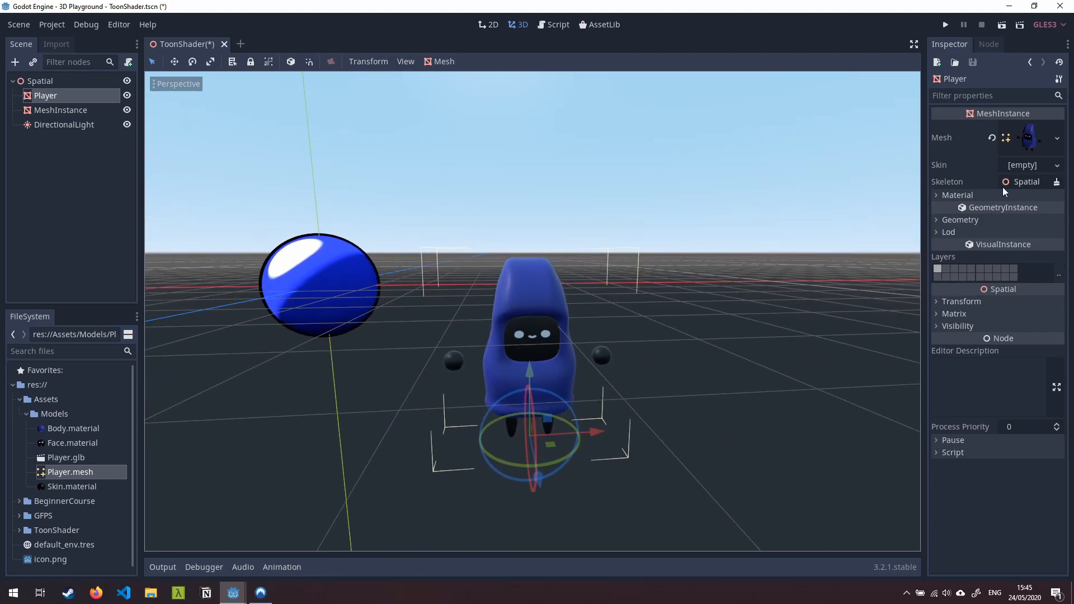
Put ToonShader.tres into the Player mesh's material slot 0.
{"action": "left_click", "coordinate": [956, 195]}
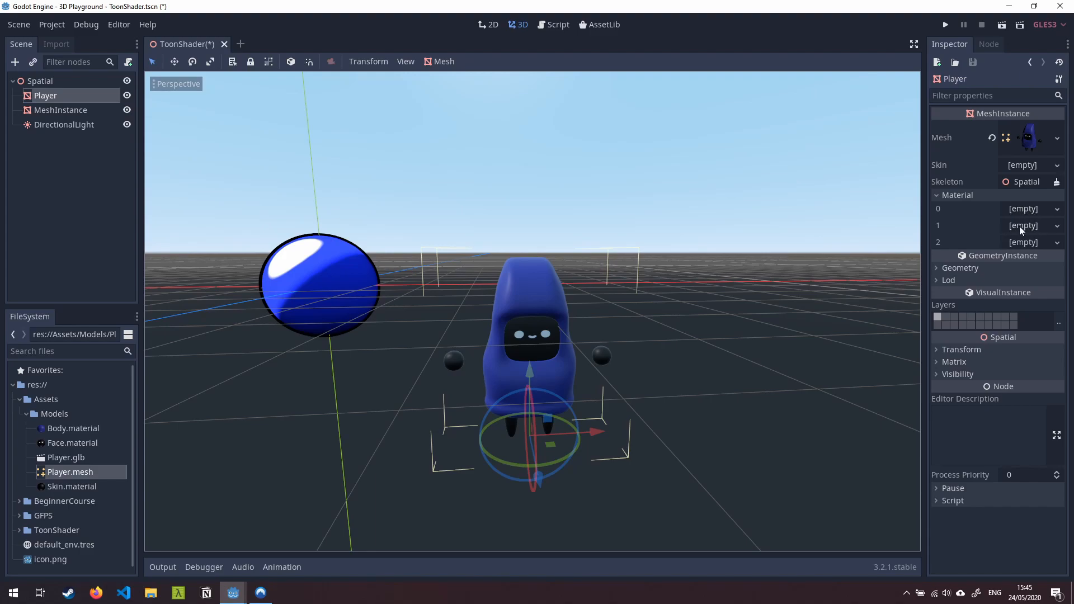
{"action": "mouse_move", "coordinate": [1038, 245]}
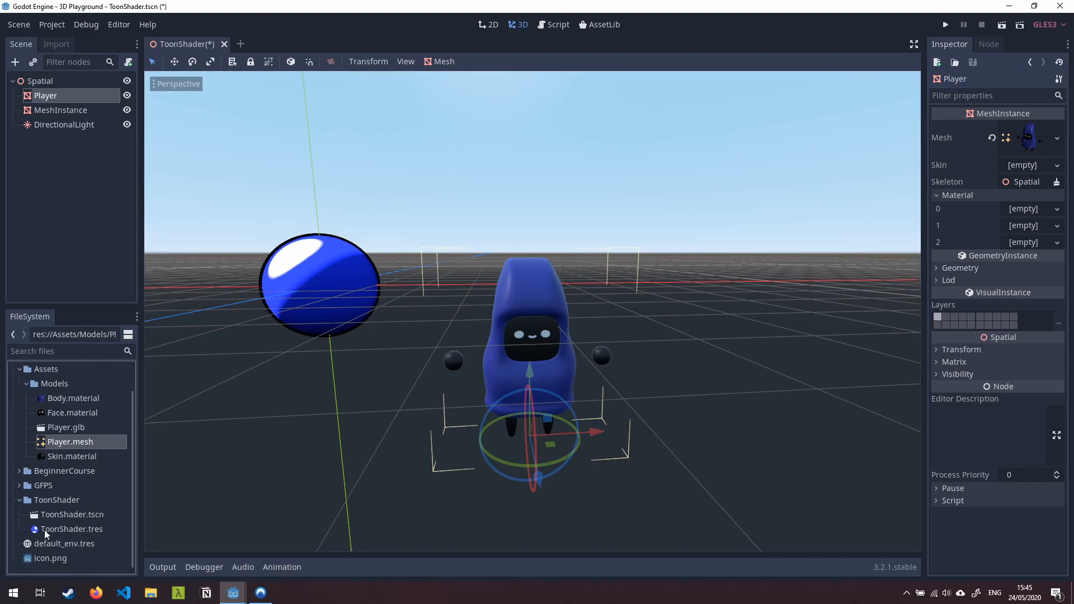
{"action": "left_click", "coordinate": [72, 529]}
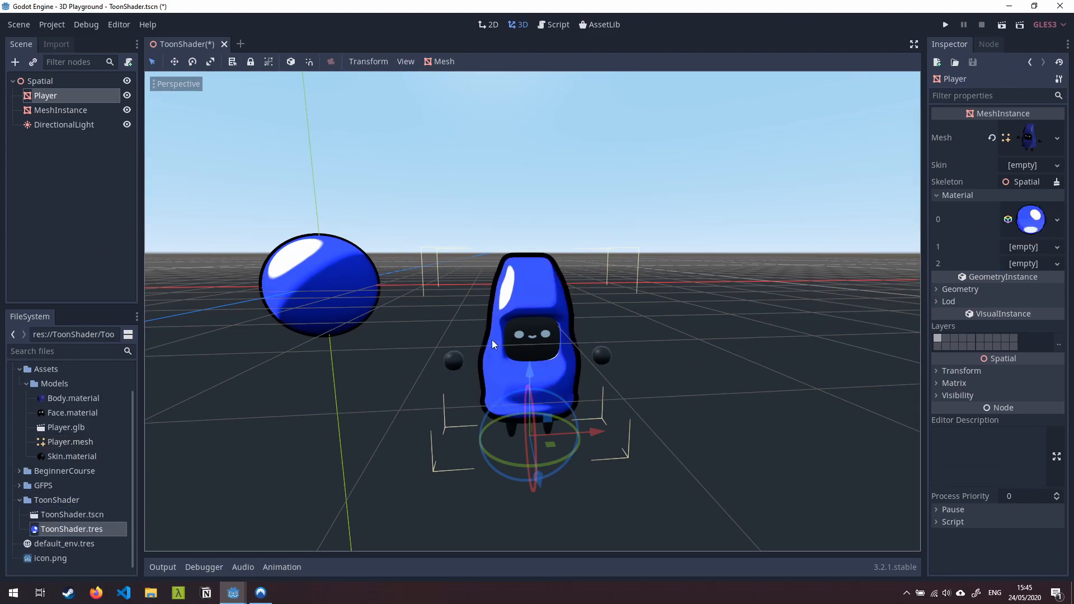